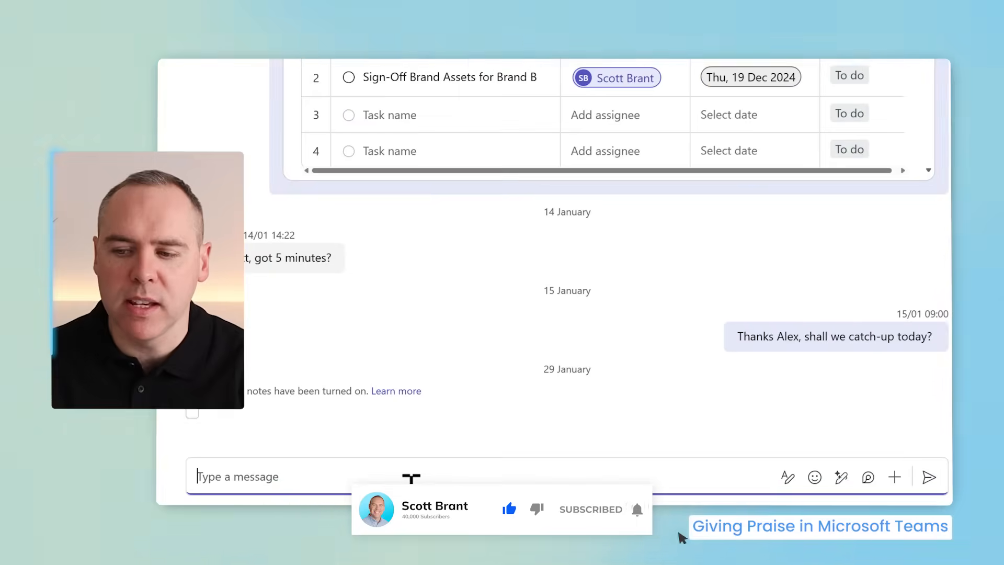
# Send Alex a Thank you praise for helping with Project GreenSpace invoicing from this chat
pyautogui.click(894, 477)
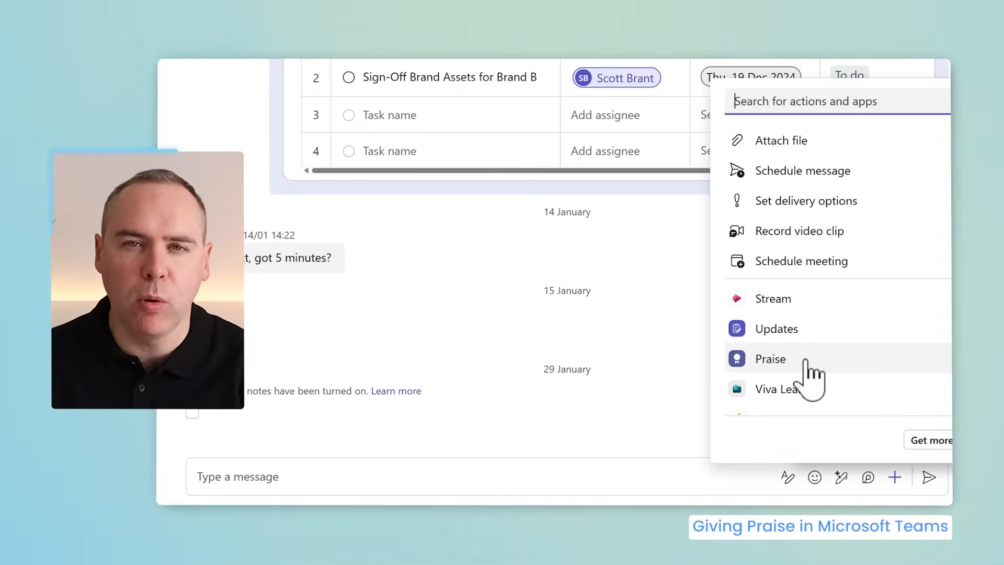
pyautogui.click(770, 359)
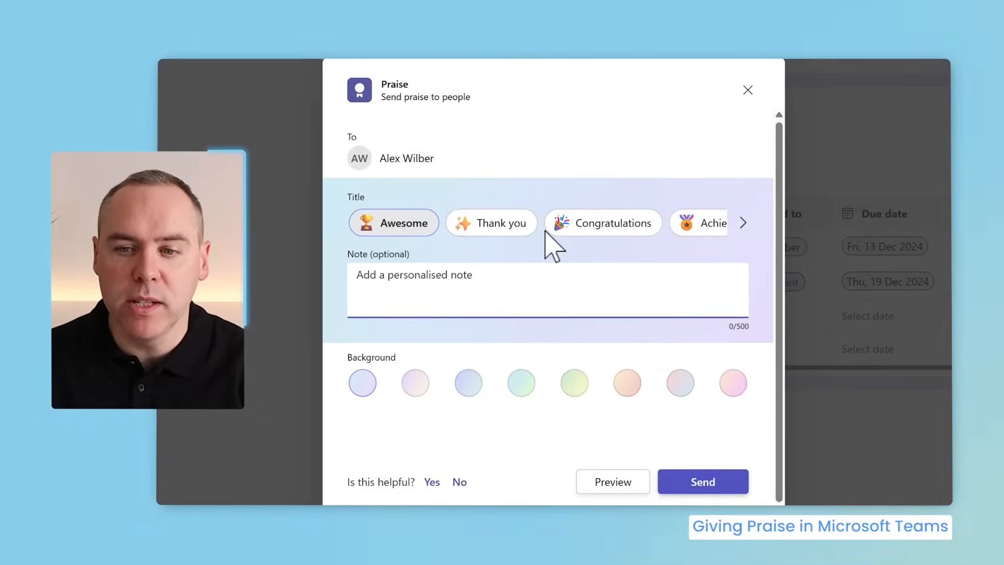
pyautogui.click(743, 222)
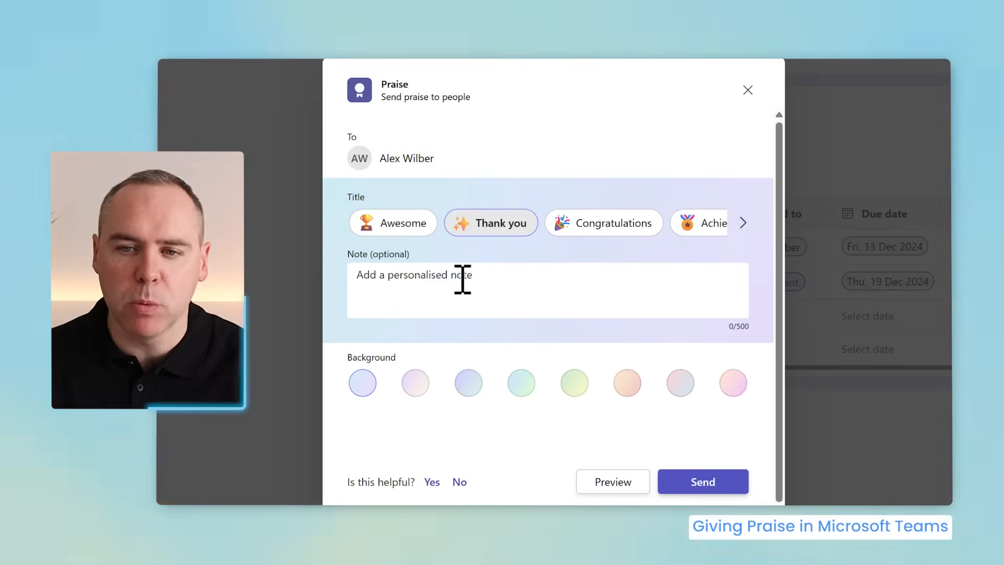
pyautogui.write('Great job Alex helping out with the Project GreenSpace Invoicing, we appreciate your help.')
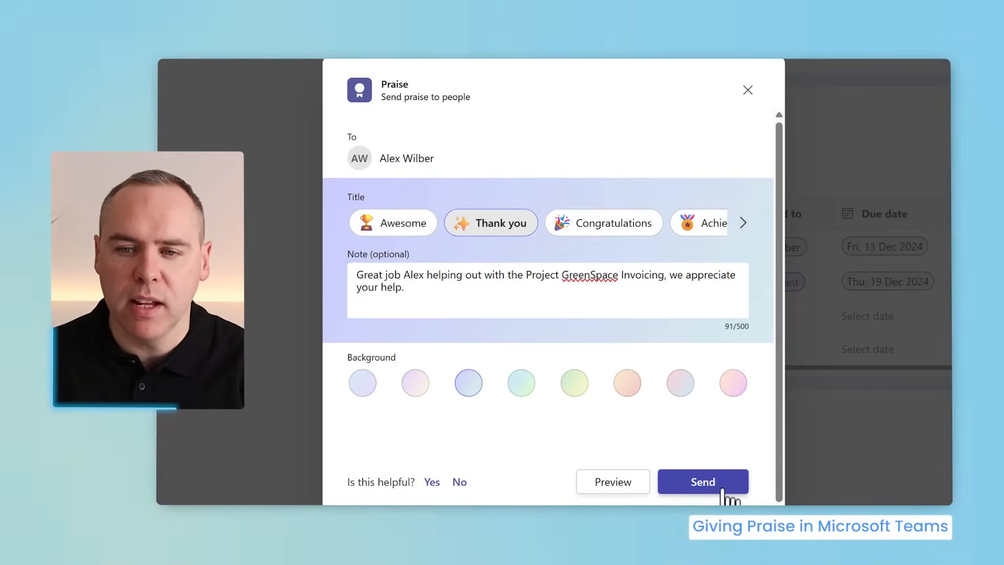
pyautogui.click(703, 482)
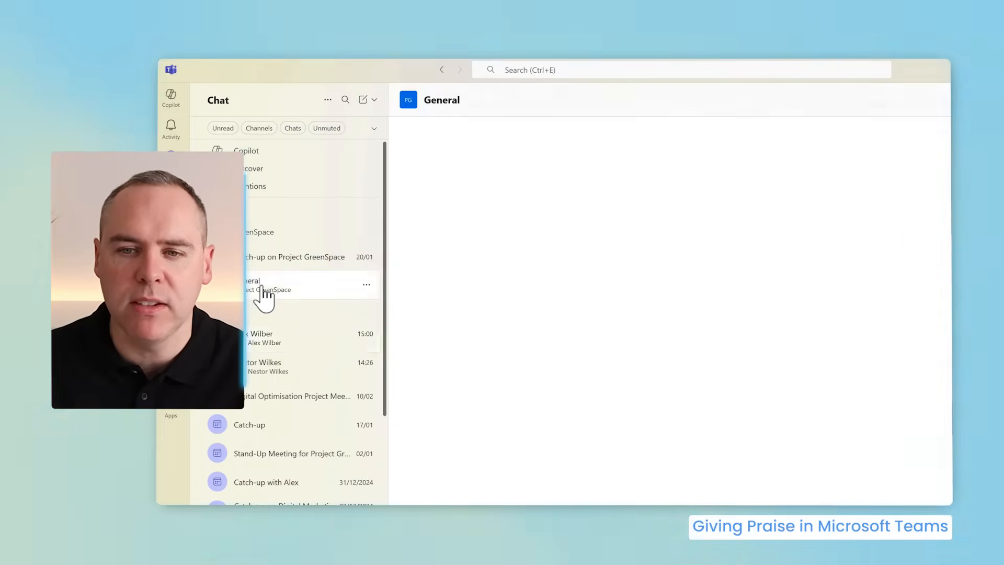
# Start a Thank you praise post in the Project GreenSpace General channel
pyautogui.click(262, 285)
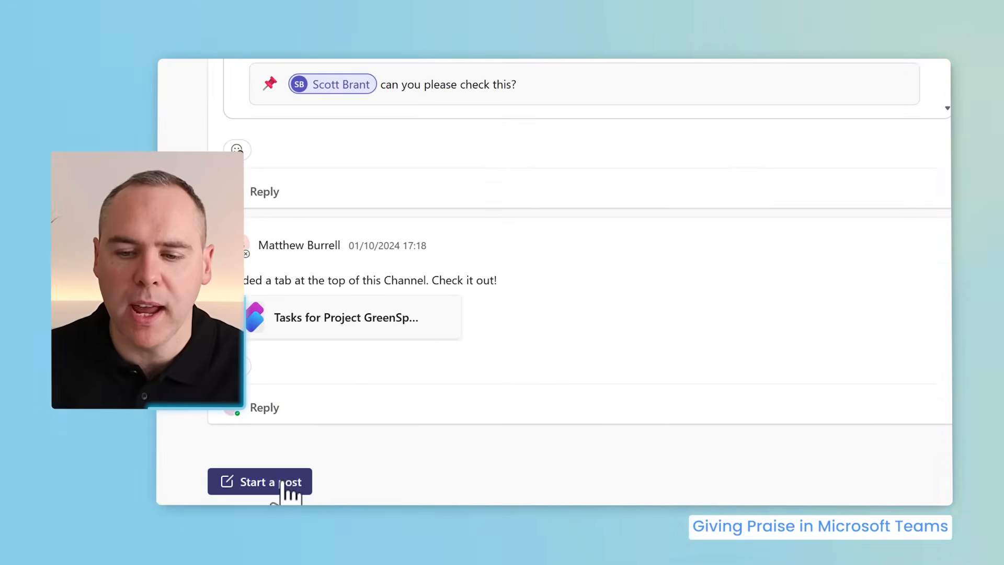
pyautogui.click(260, 481)
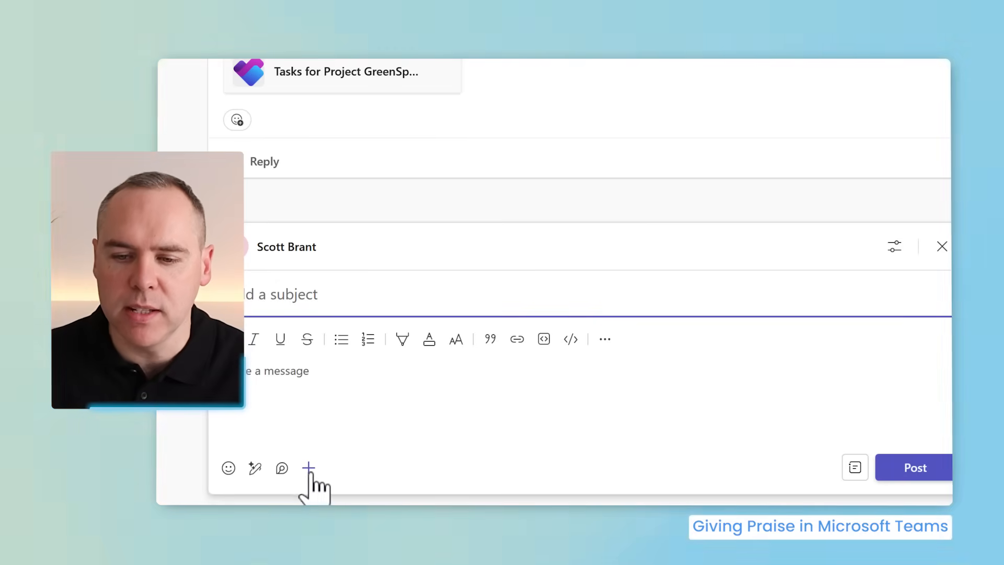
pyautogui.click(308, 467)
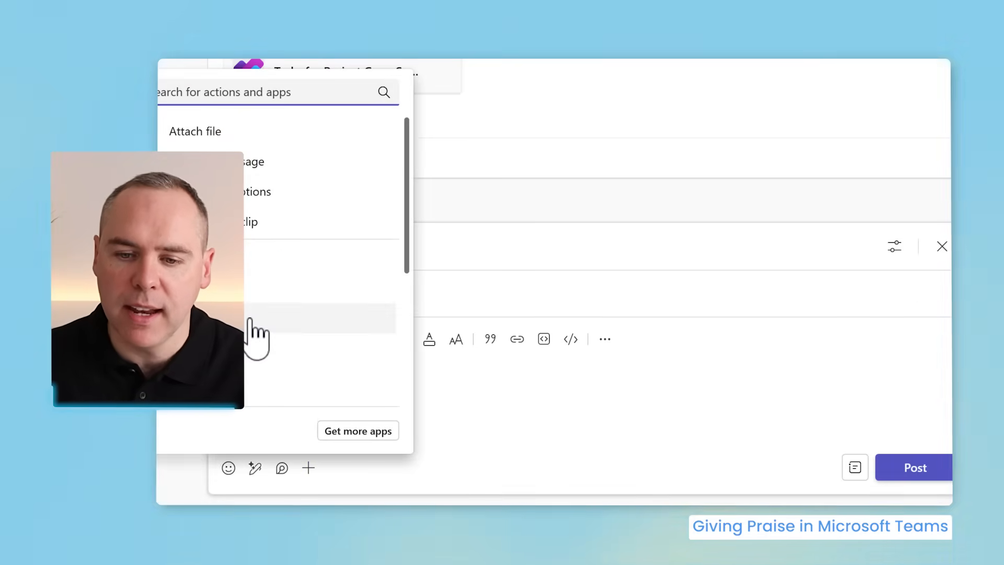
pyautogui.click(256, 319)
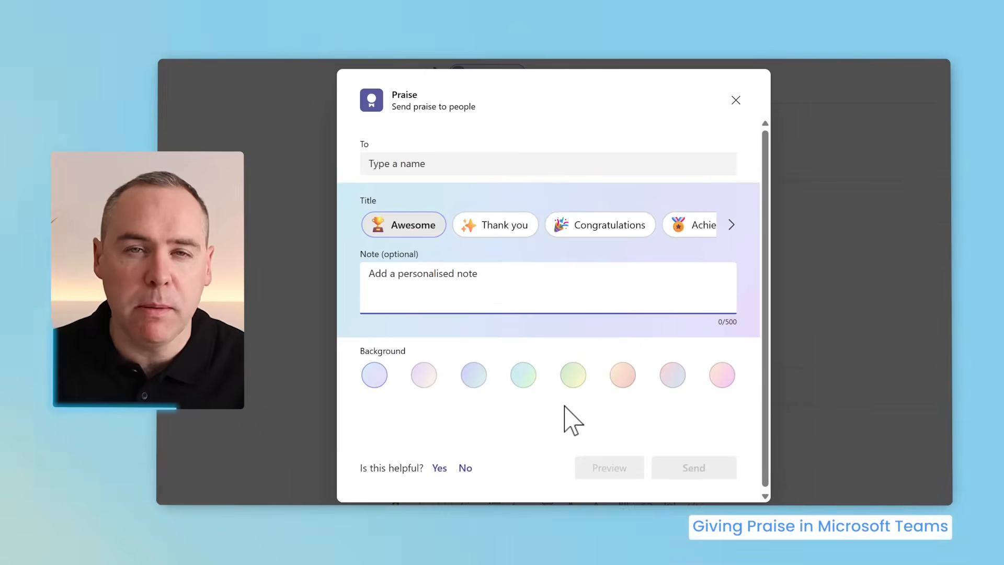
pyautogui.click(503, 224)
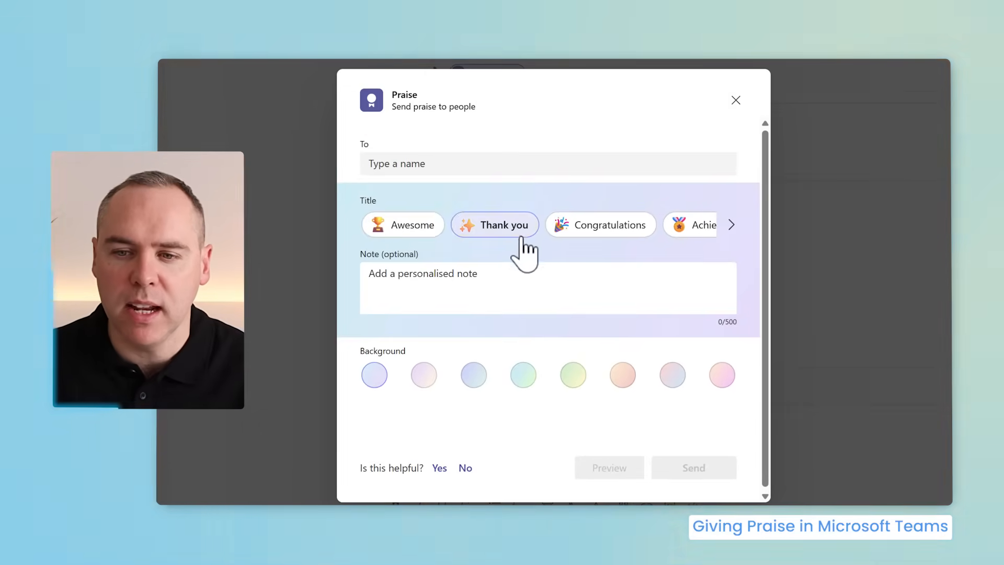
# Write the GreenSpace invoicing note, add Alex as recipient and send the praise
pyautogui.write('Great job Alex helping out with the Project GreenSpace Invoicing, we appreciate your help.')
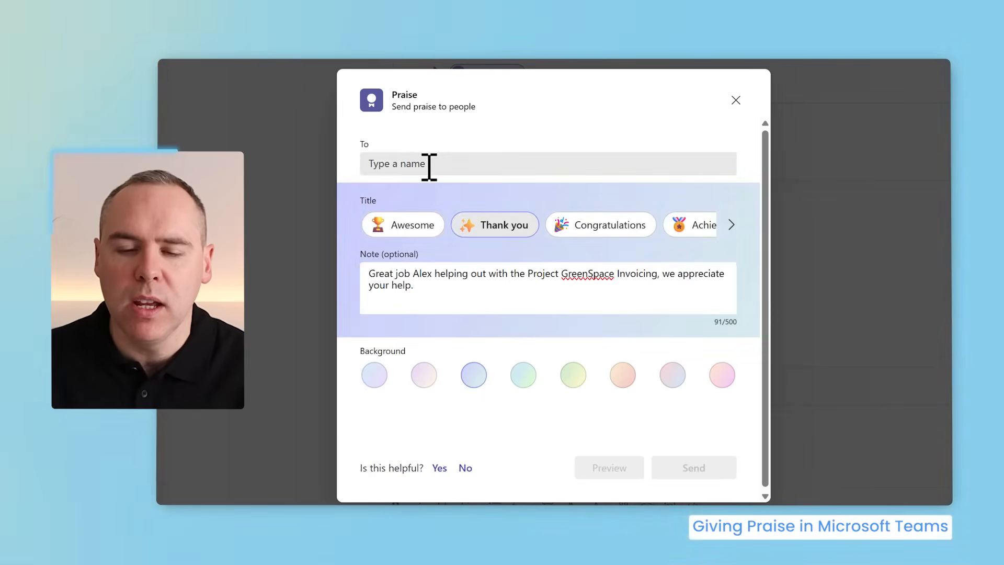
pyautogui.write('Ale')
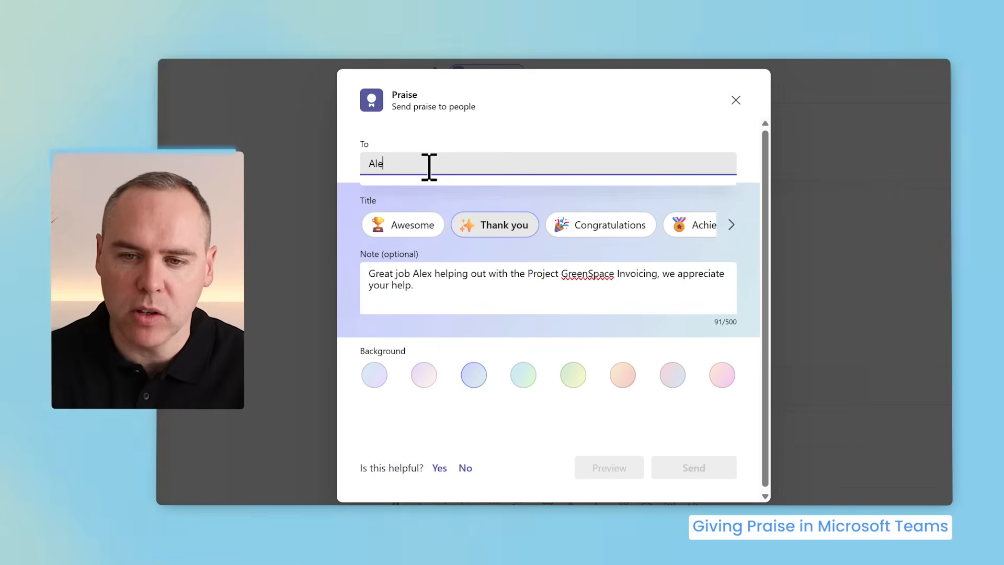
pyautogui.write('x')
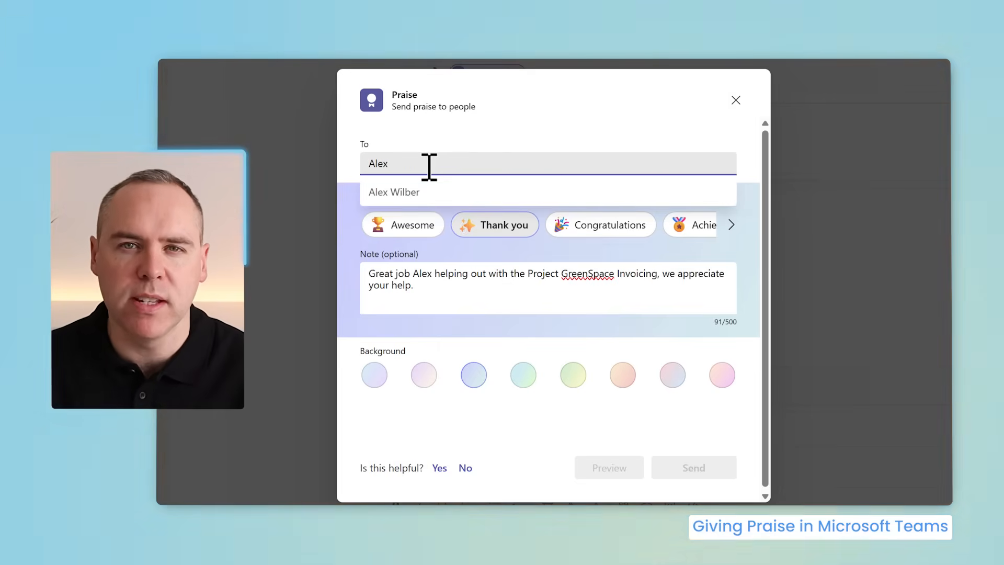
pyautogui.click(395, 193)
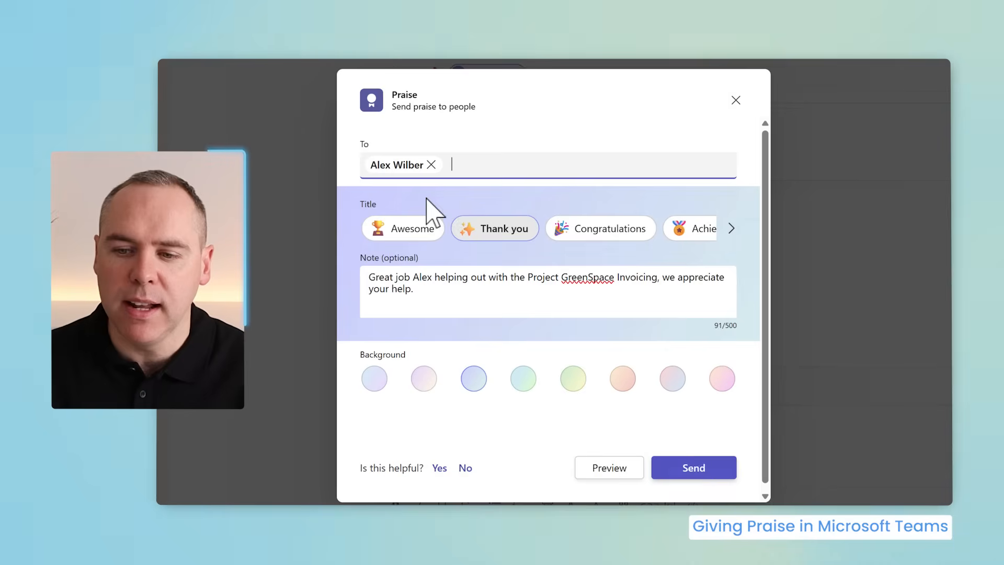
pyautogui.click(692, 468)
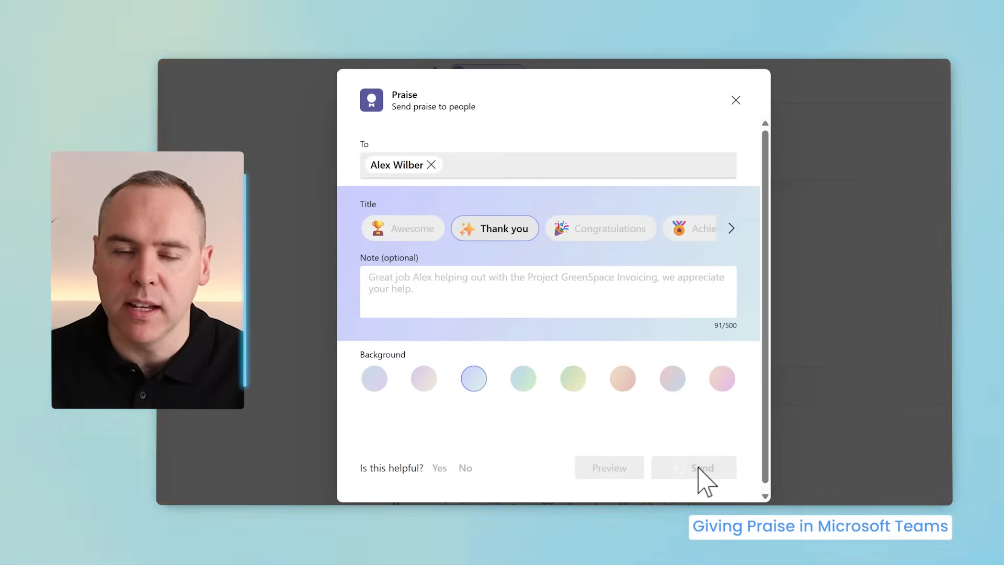
pyautogui.click(694, 468)
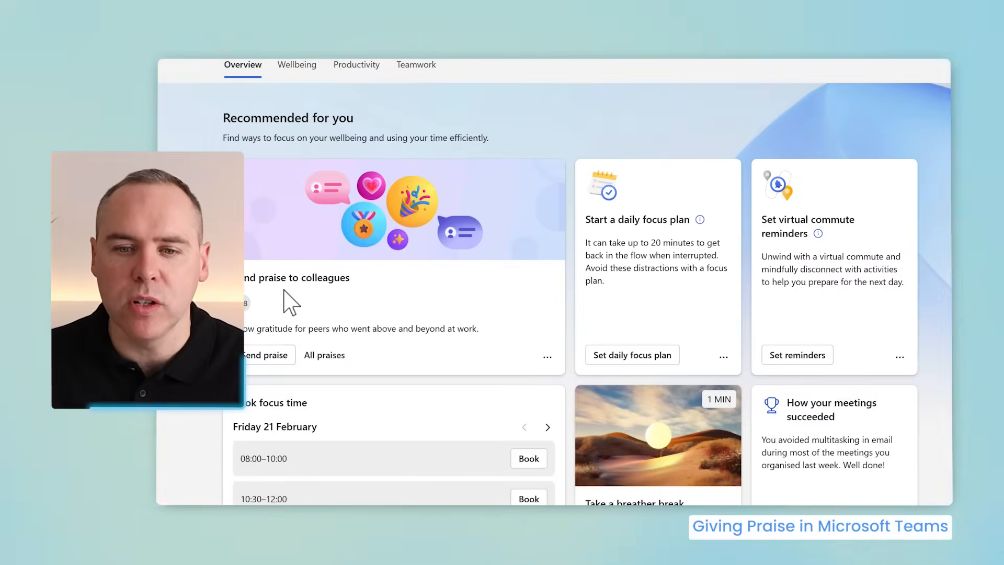
pyautogui.moveTo(329, 296)
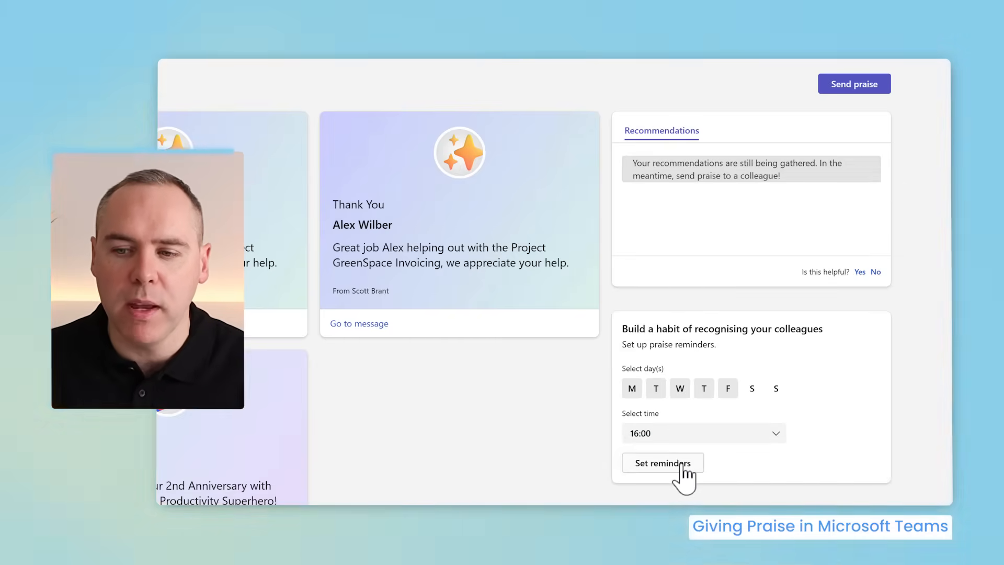
# Save praise reminders for Monday–Friday at 16:00
pyautogui.click(662, 462)
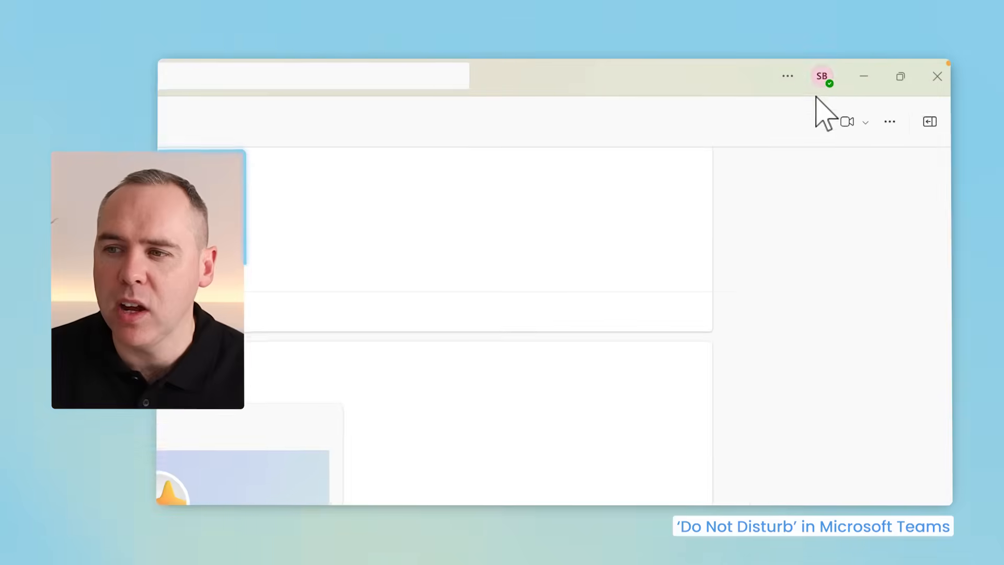
# Change your presence status from Available to Do not disturb via your profile
pyautogui.click(822, 76)
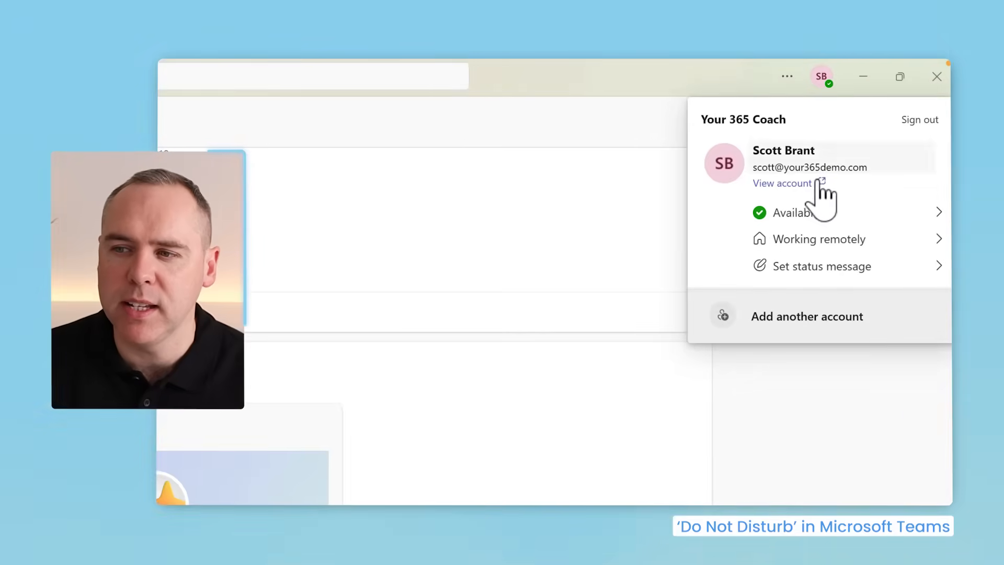
pyautogui.click(792, 213)
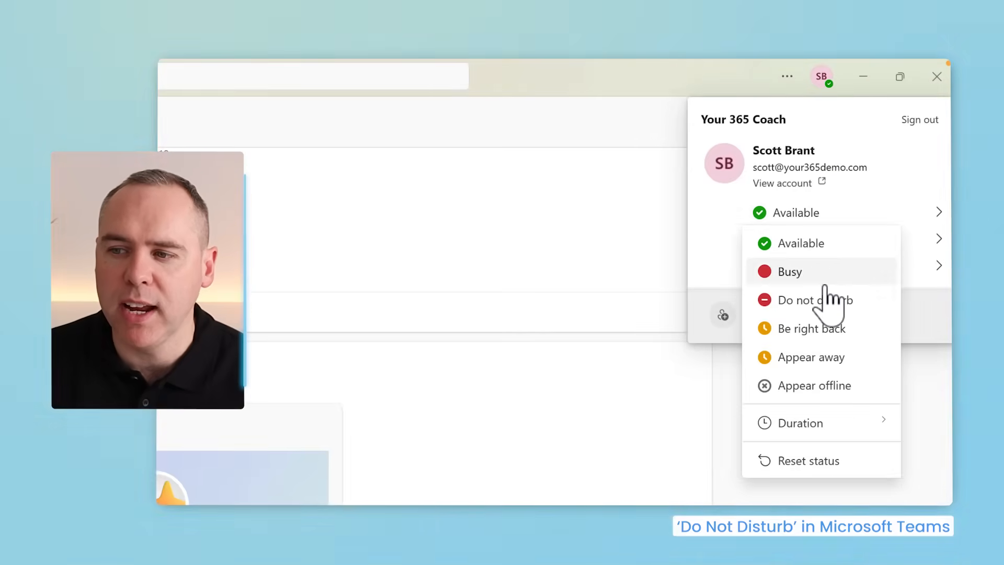
pyautogui.click(816, 300)
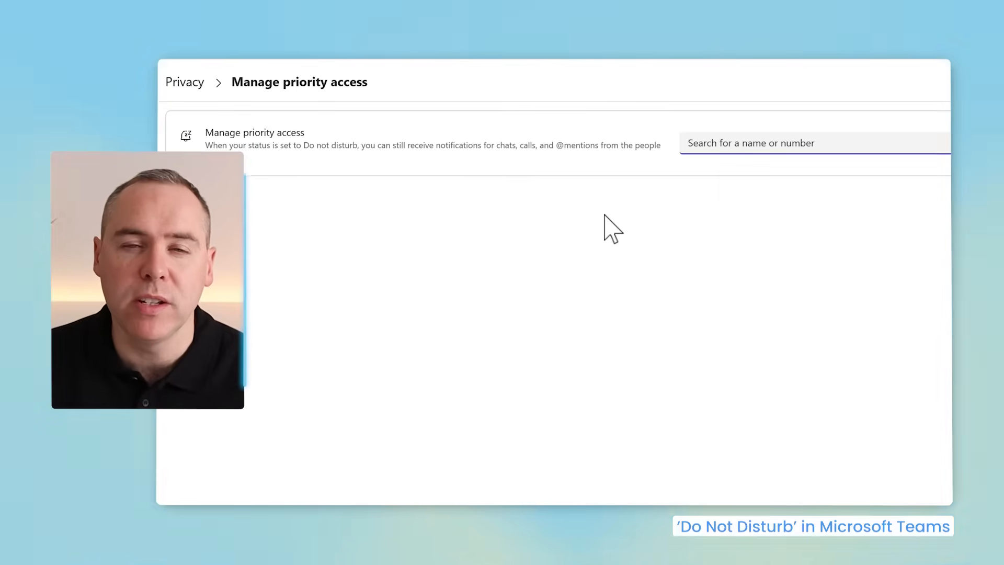
pyautogui.moveTo(305, 211)
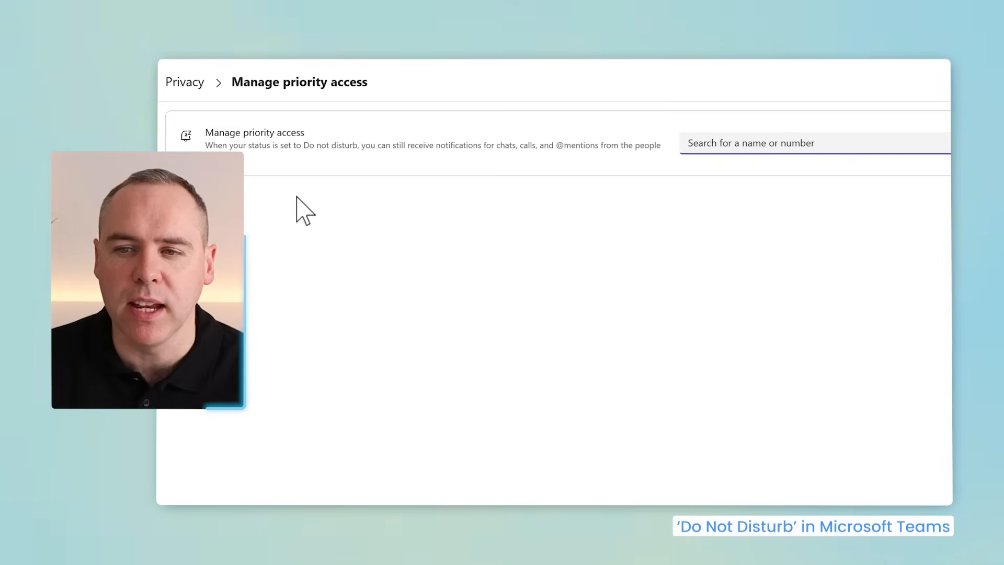
pyautogui.moveTo(320, 179)
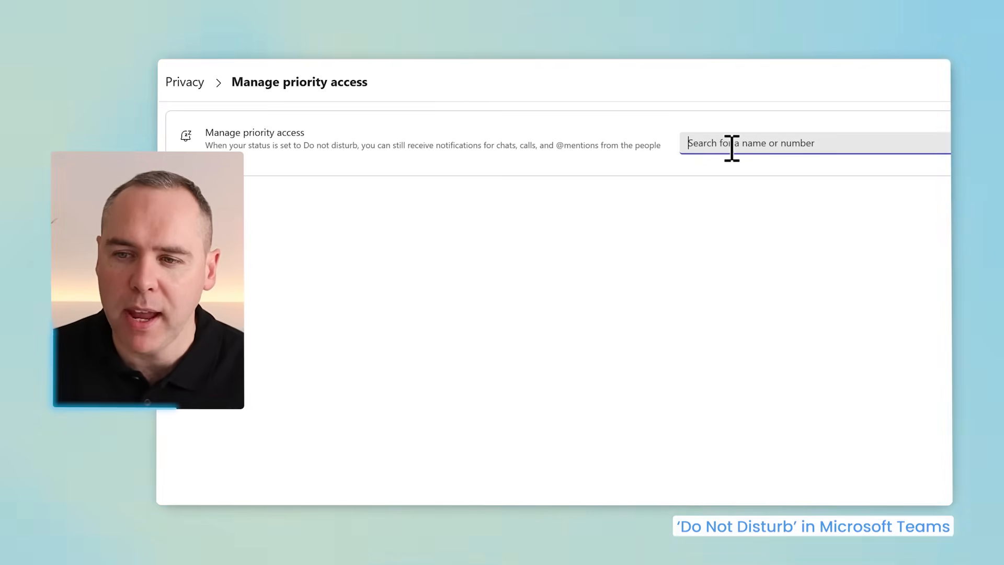
pyautogui.write('Nestor')
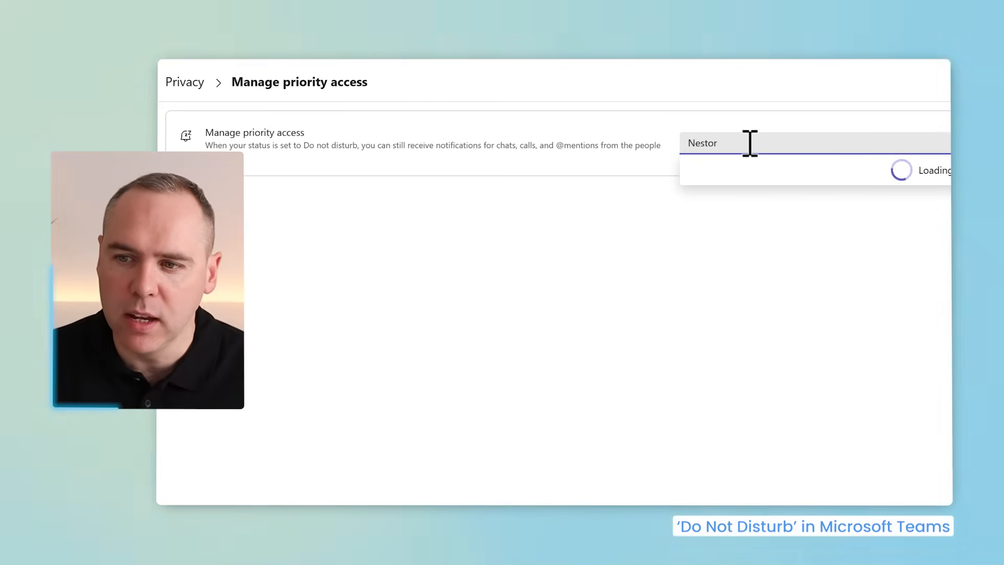
pyautogui.click(743, 166)
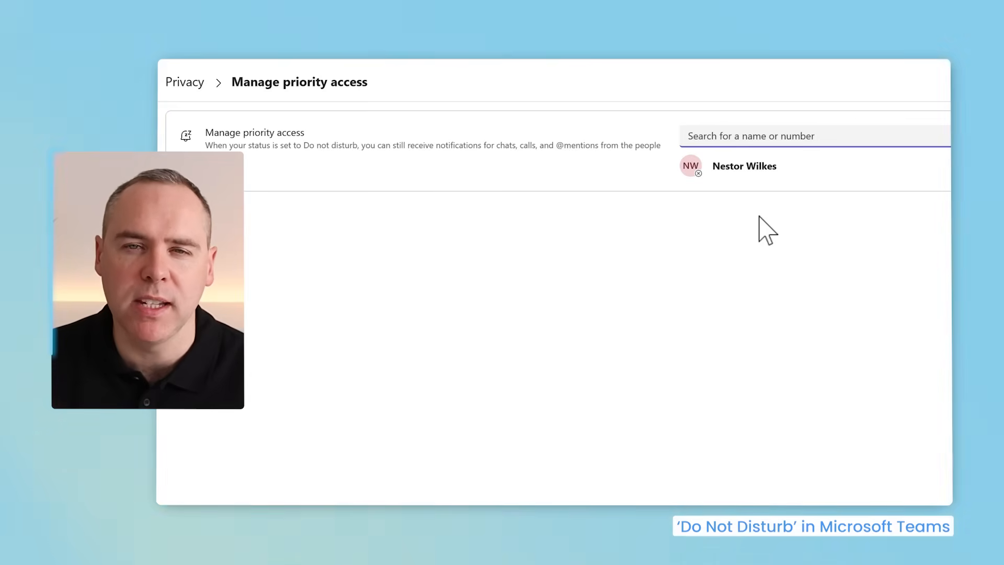
pyautogui.moveTo(772, 217)
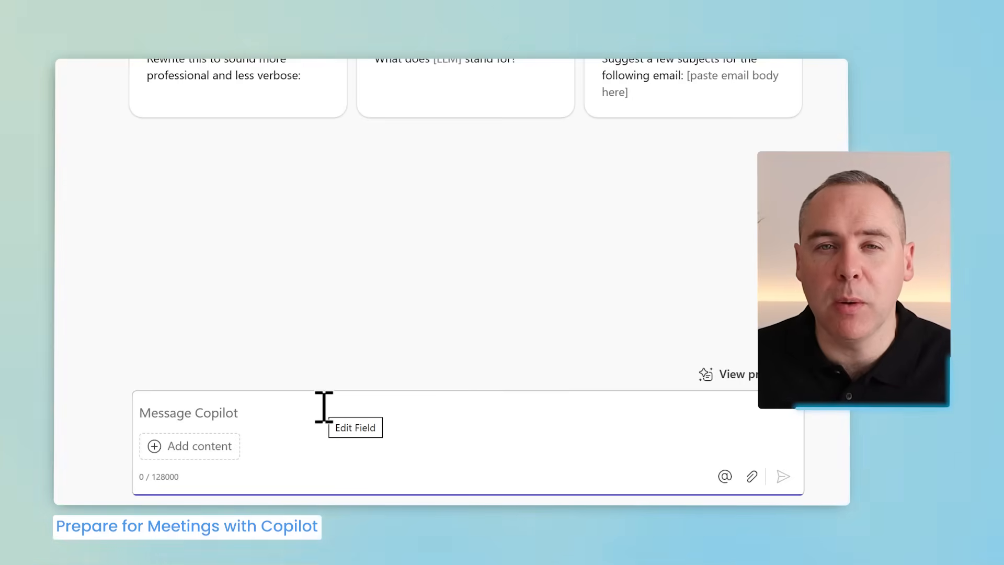
# Ask Copilot for this week's meeting summary and read through its response
pyautogui.click(783, 475)
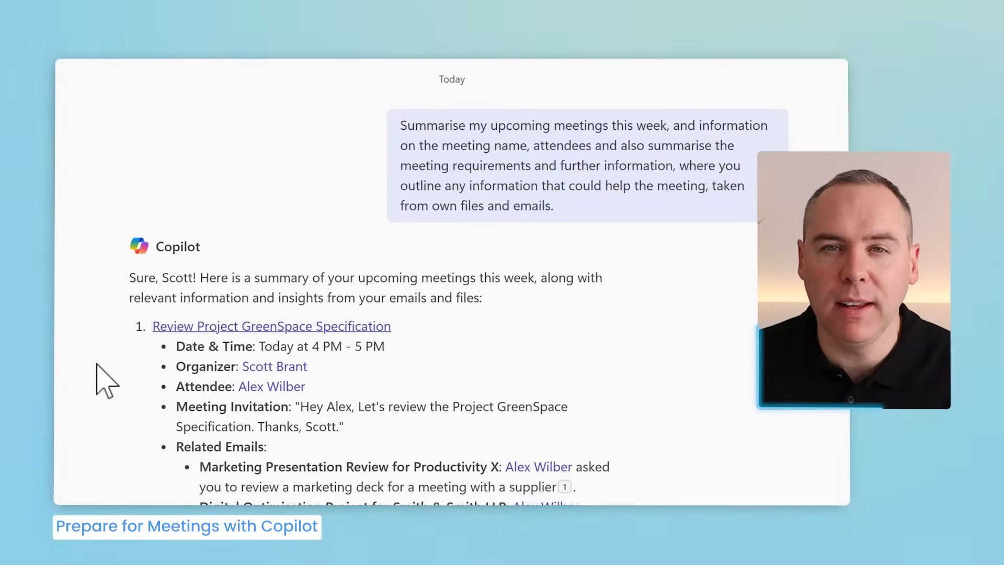
pyautogui.scroll(-3)
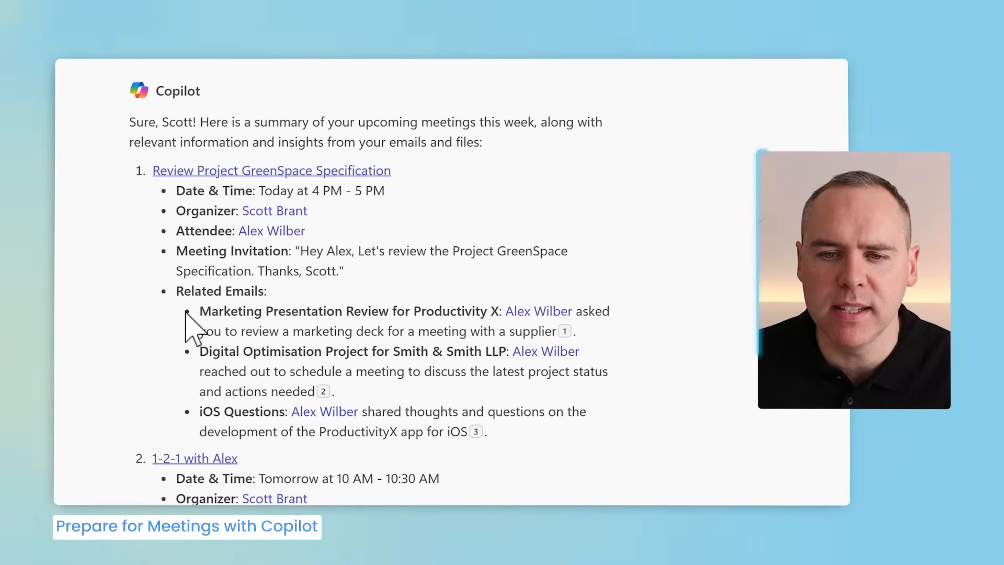
pyautogui.moveTo(189, 314)
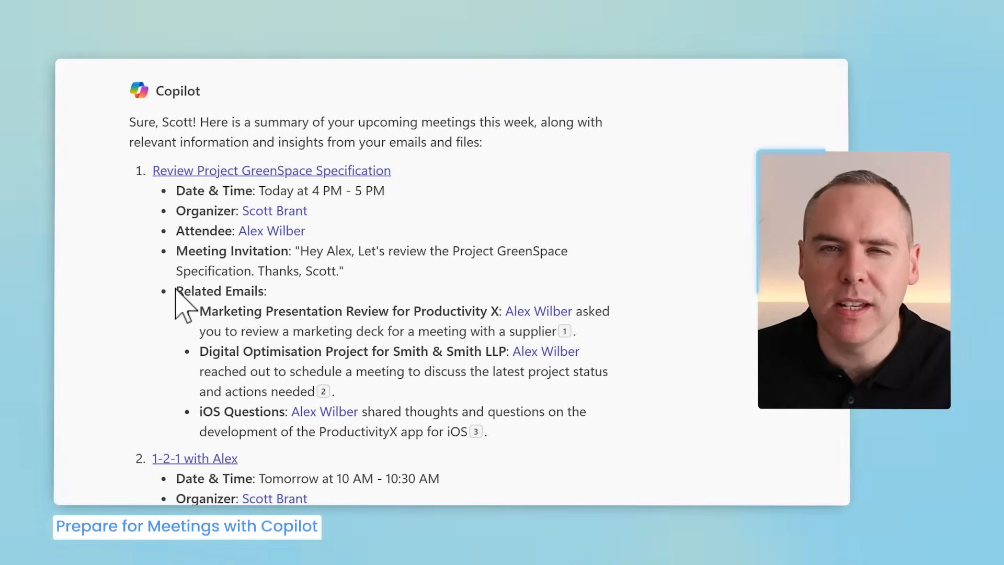
pyautogui.scroll(-3)
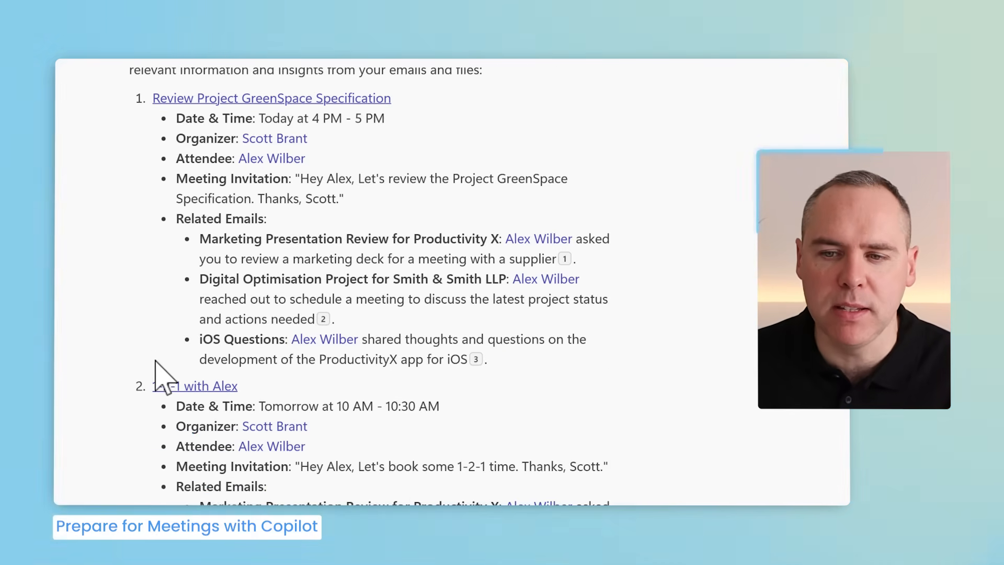
pyautogui.scroll(-3)
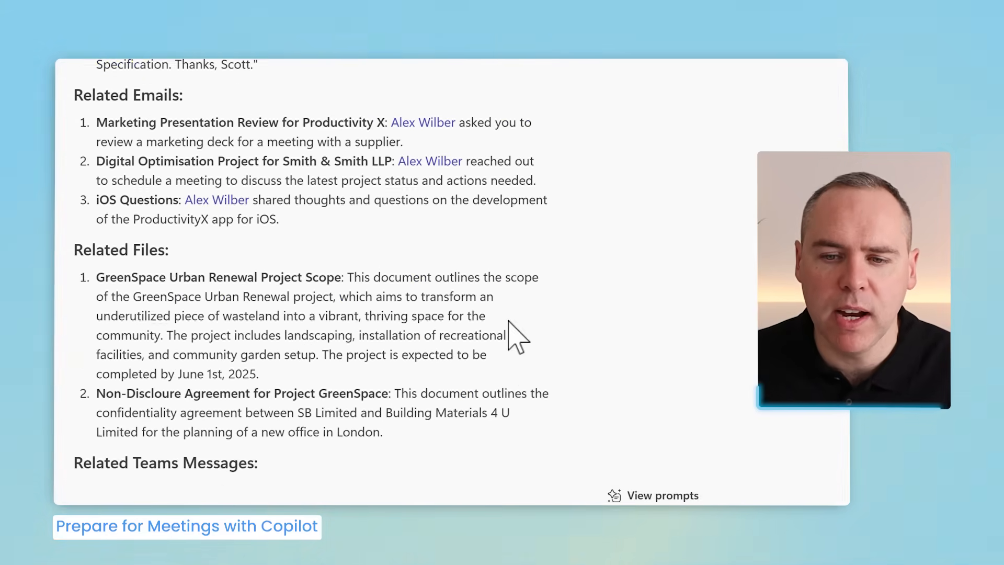
pyautogui.scroll(-3)
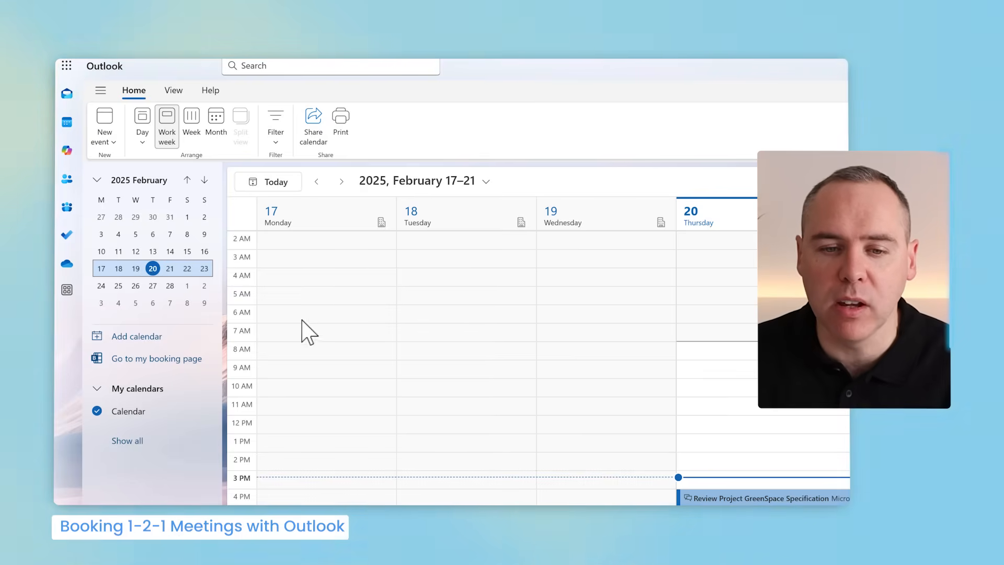
# Go to your personal booking page from the Outlook calendar
pyautogui.click(156, 358)
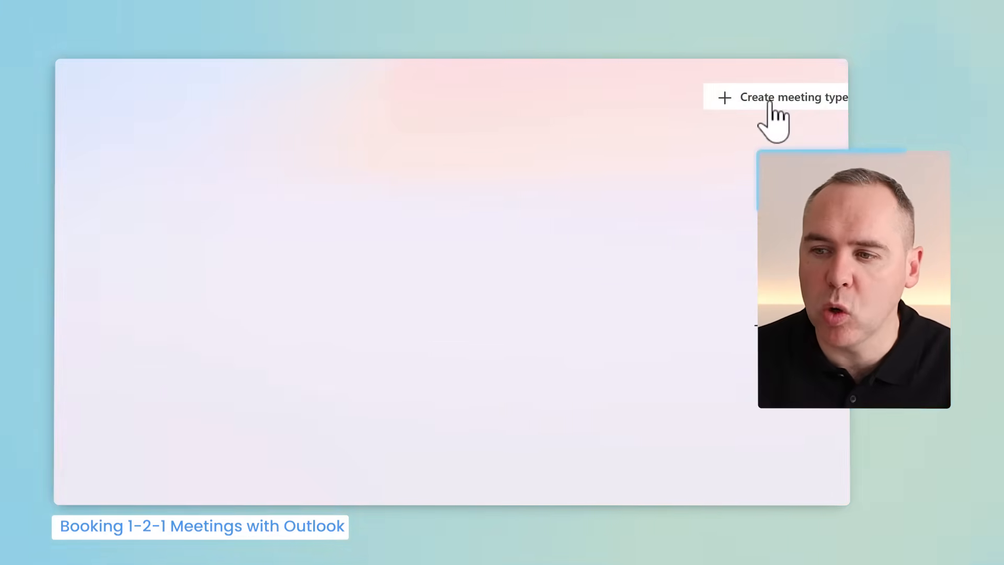
# Create a new 1-2-1 Meeting type set to Private, viewable only by link
pyautogui.click(794, 96)
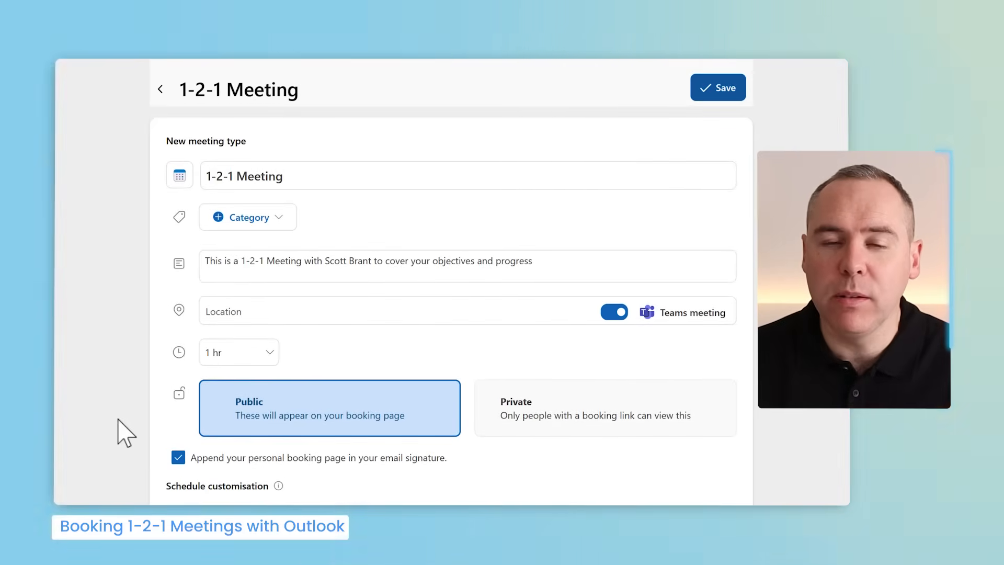
pyautogui.click(602, 408)
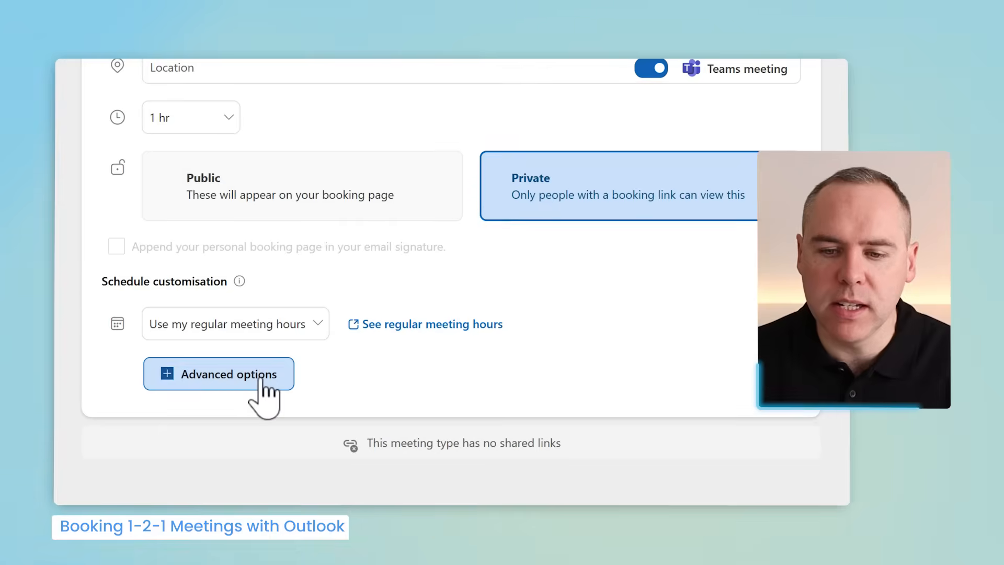
# Set 30-minute buffers before and after the meeting in Advanced options
pyautogui.click(218, 374)
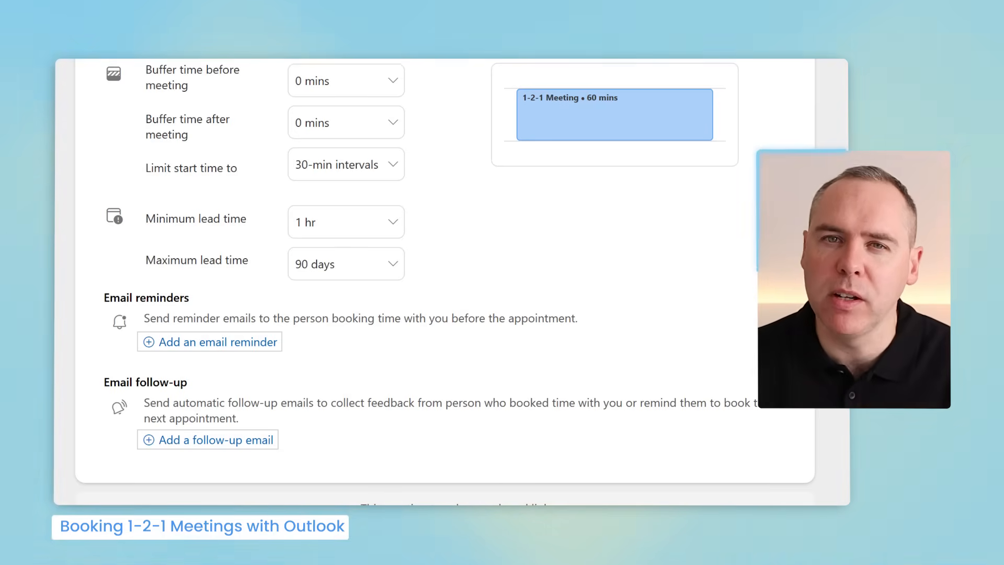
pyautogui.click(346, 80)
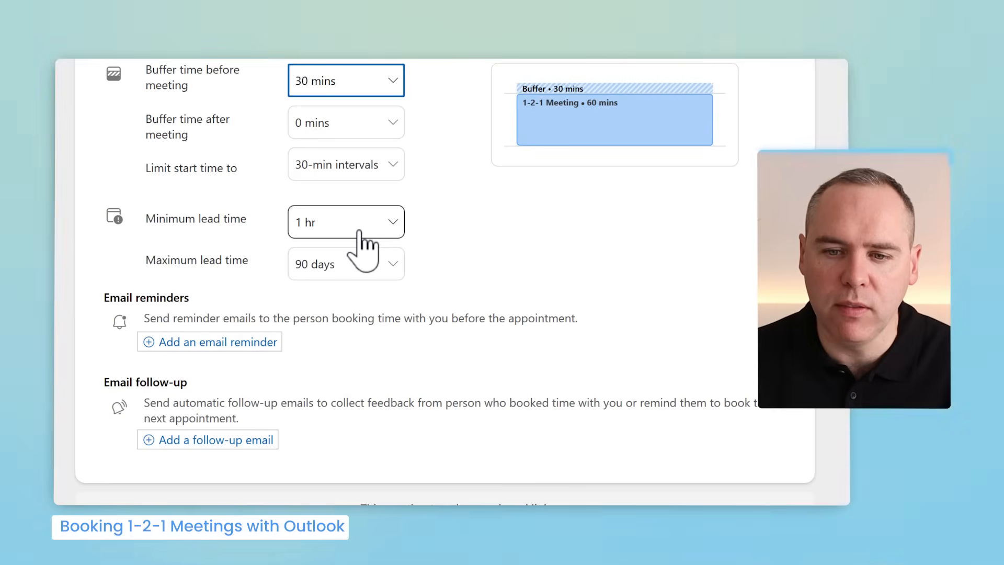
pyautogui.moveTo(346, 122)
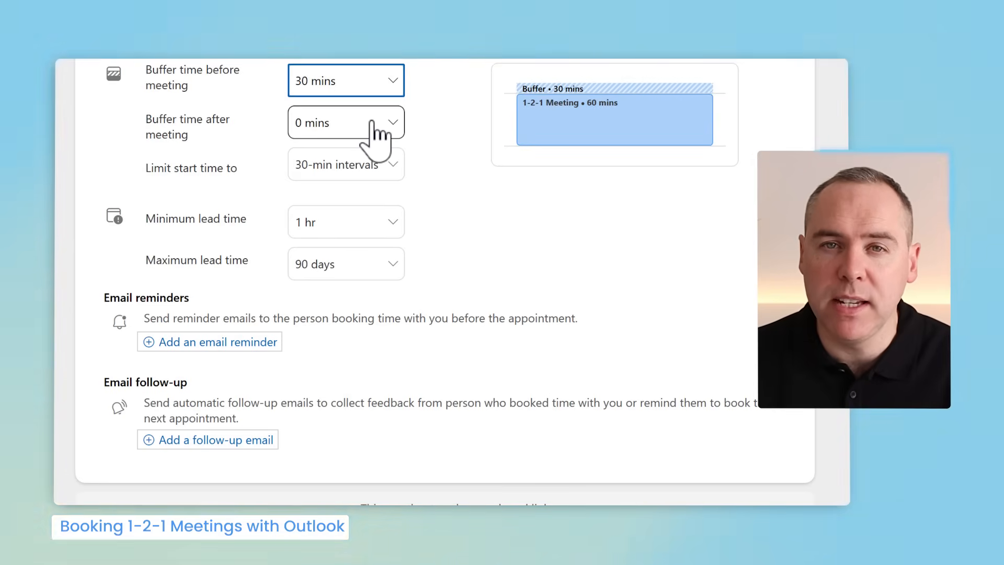
pyautogui.click(345, 122)
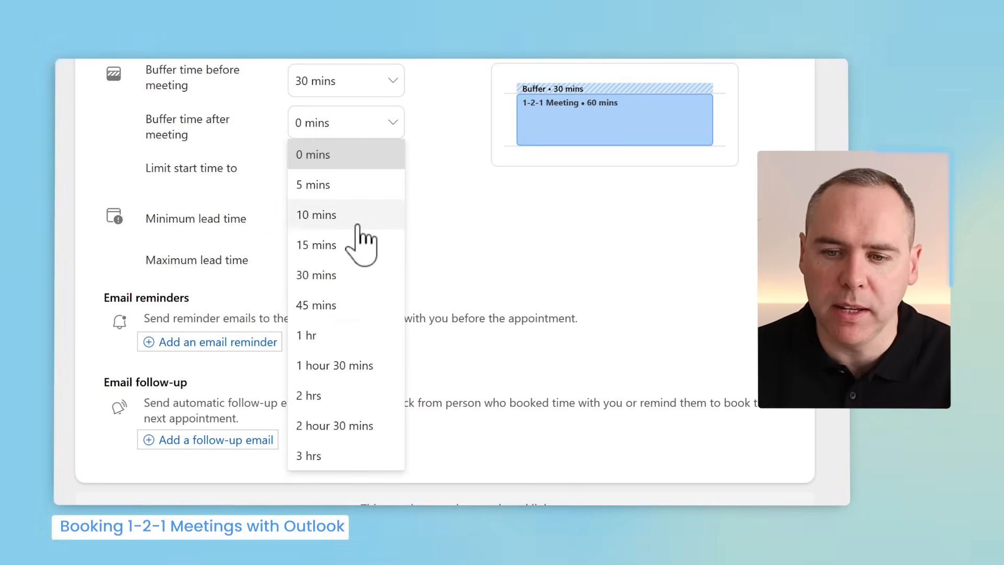
pyautogui.click(316, 275)
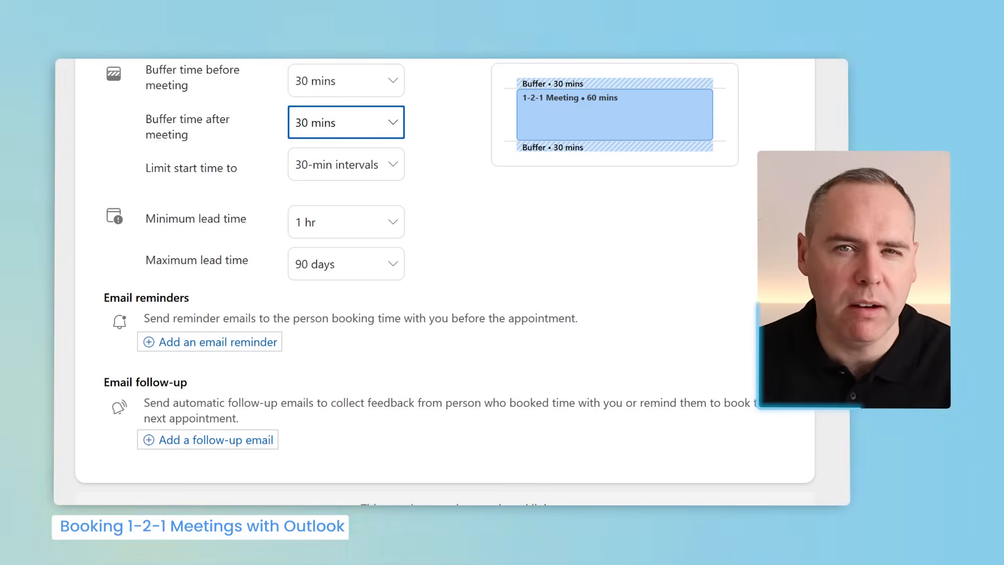
pyautogui.scroll(-3)
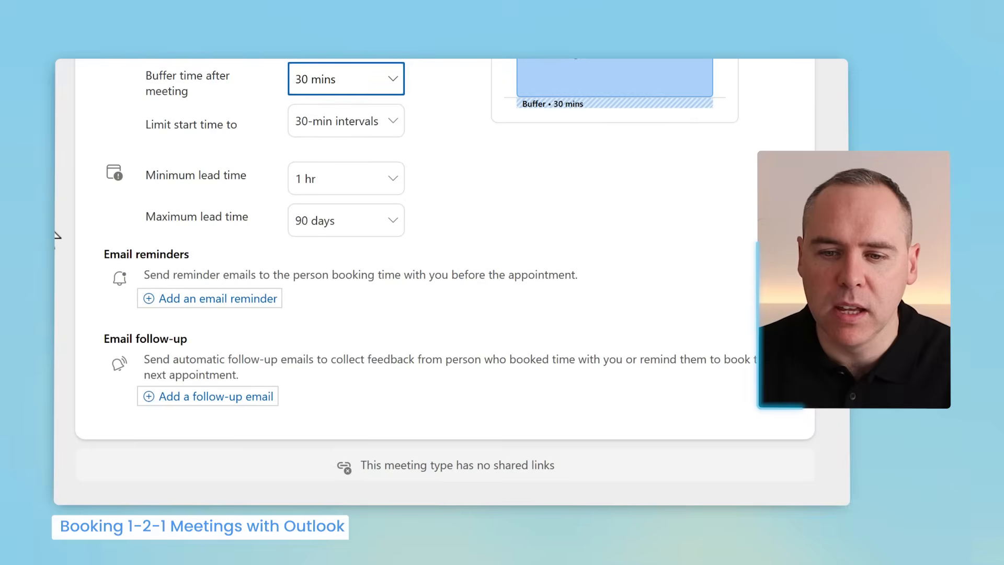
# Set minimum lead time to 8 hours and maximum lead time to 14 days
pyautogui.click(346, 178)
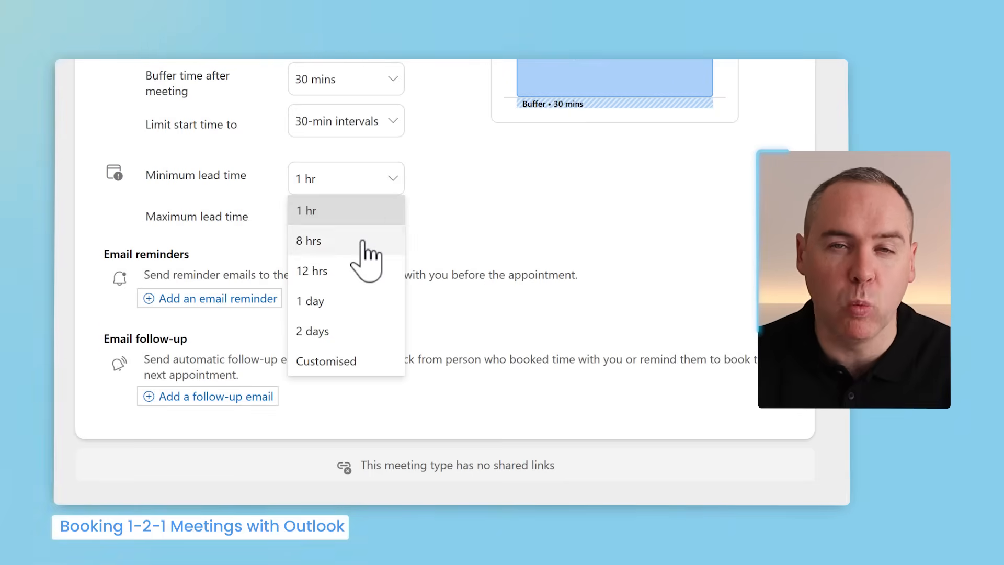
pyautogui.click(310, 240)
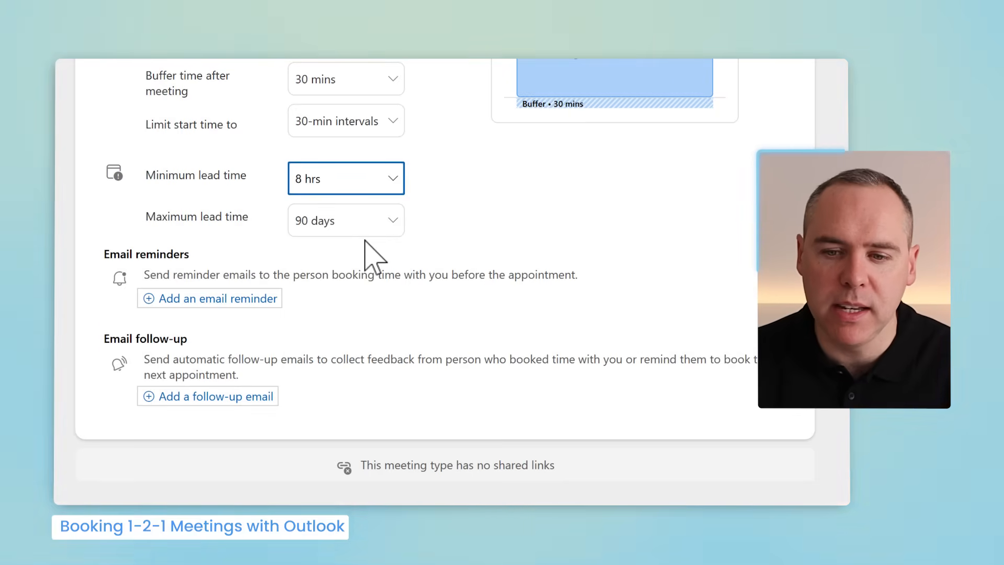
pyautogui.click(346, 219)
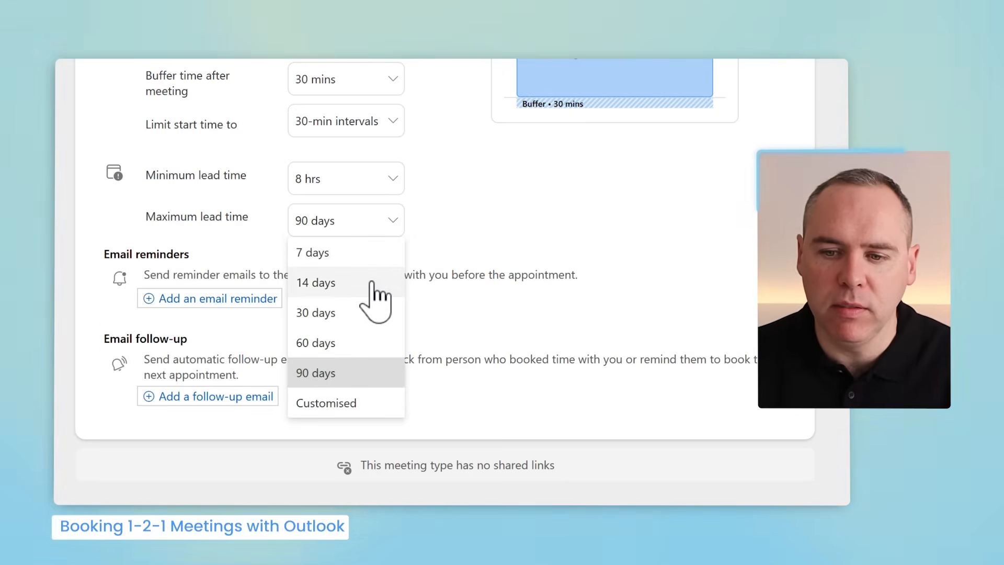
pyautogui.click(315, 282)
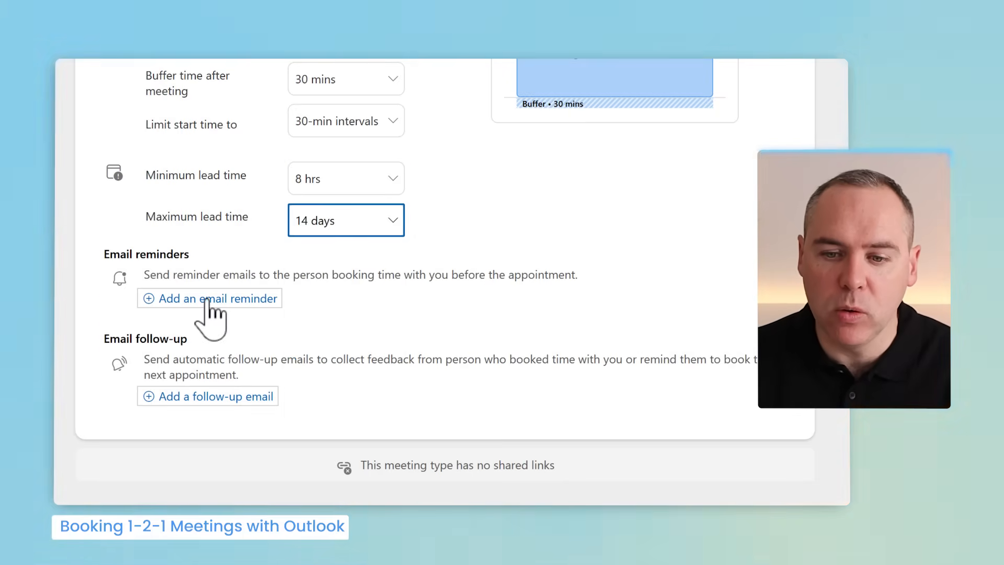
pyautogui.moveTo(220, 404)
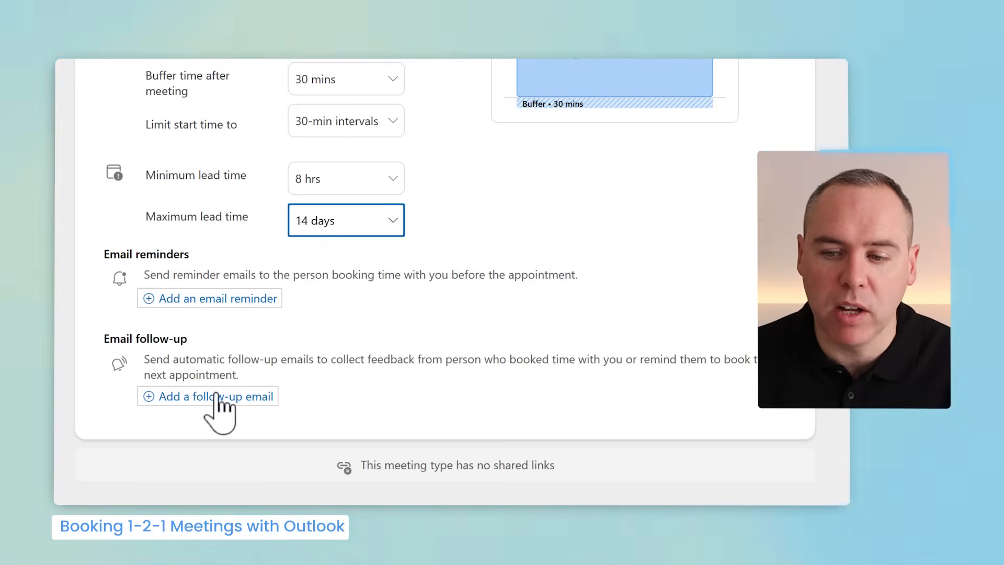
pyautogui.moveTo(409, 368)
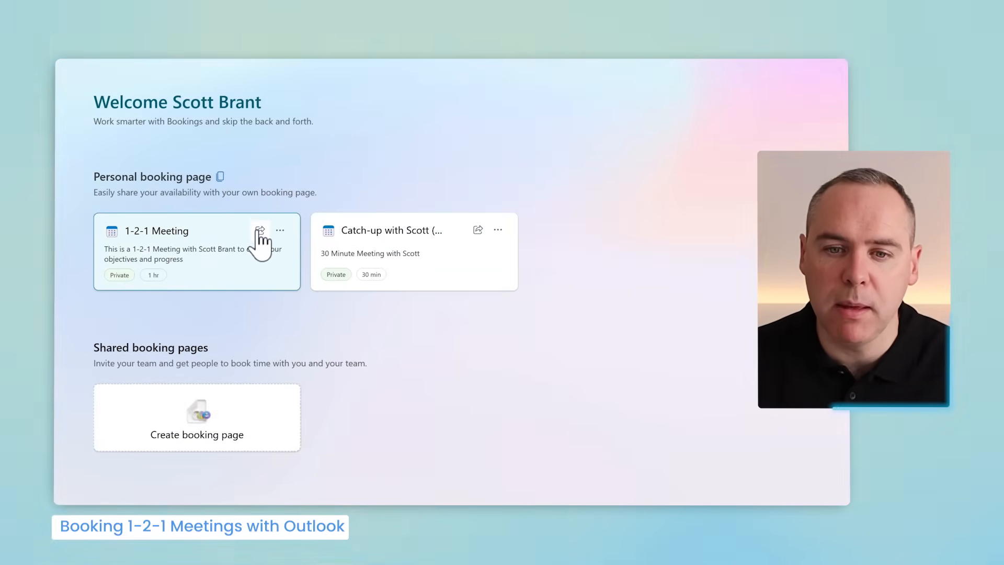
# Copy the booking URL for the private 1-2-1 Meeting type from its Share dialog
pyautogui.click(260, 230)
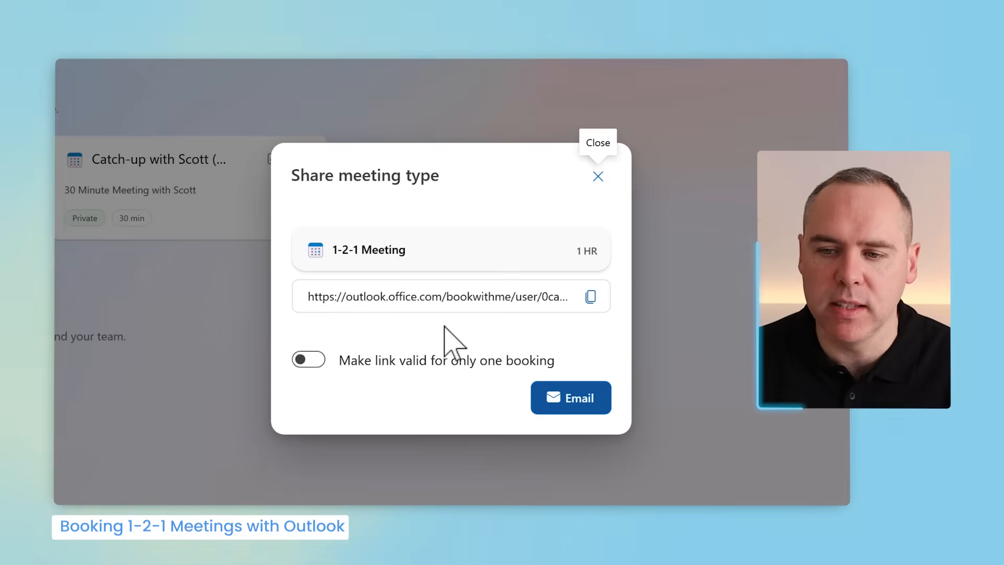
pyautogui.click(590, 296)
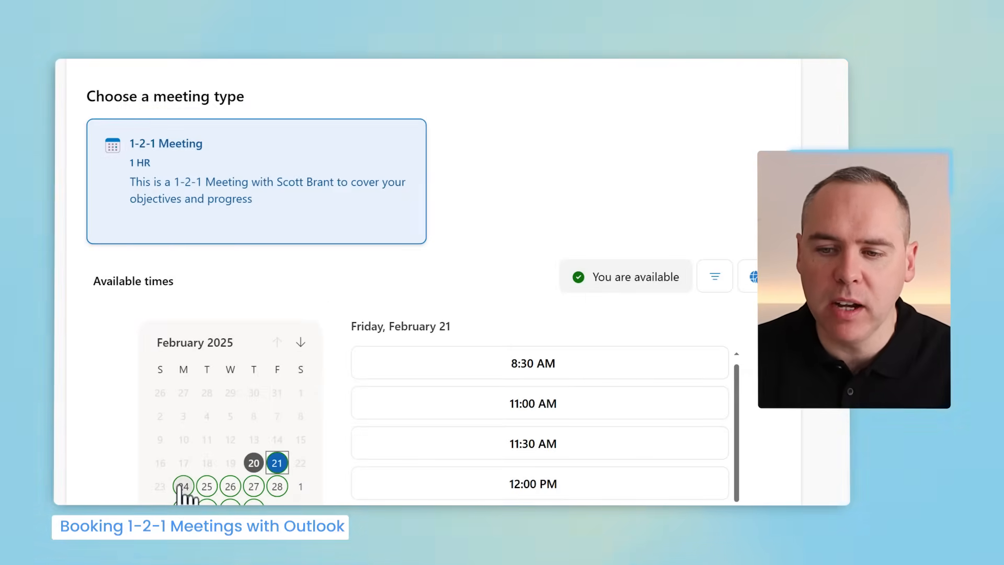
# Choose Monday 24 February, book the 9:30 AM slot and move into the Notes field
pyautogui.click(183, 486)
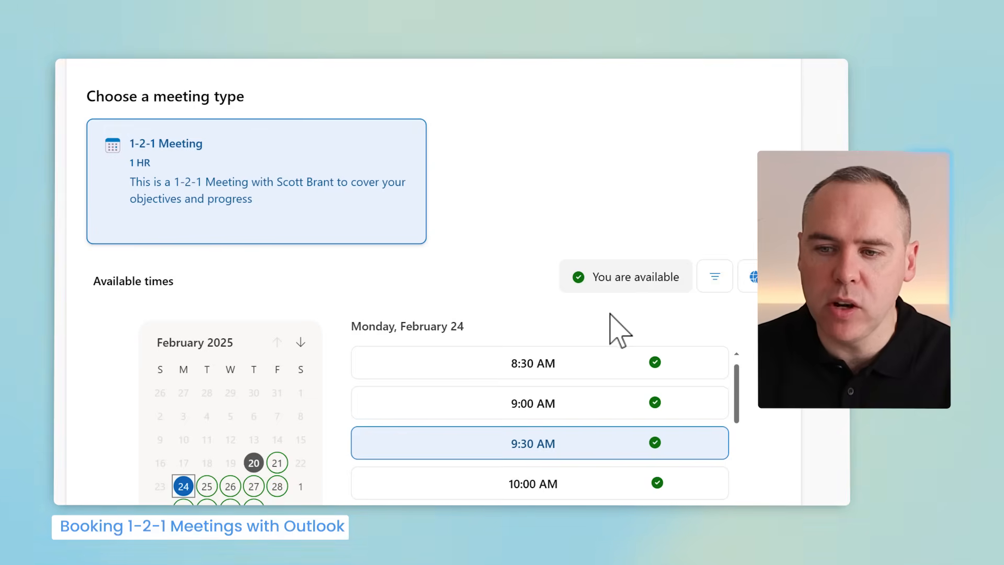
pyautogui.moveTo(603, 329)
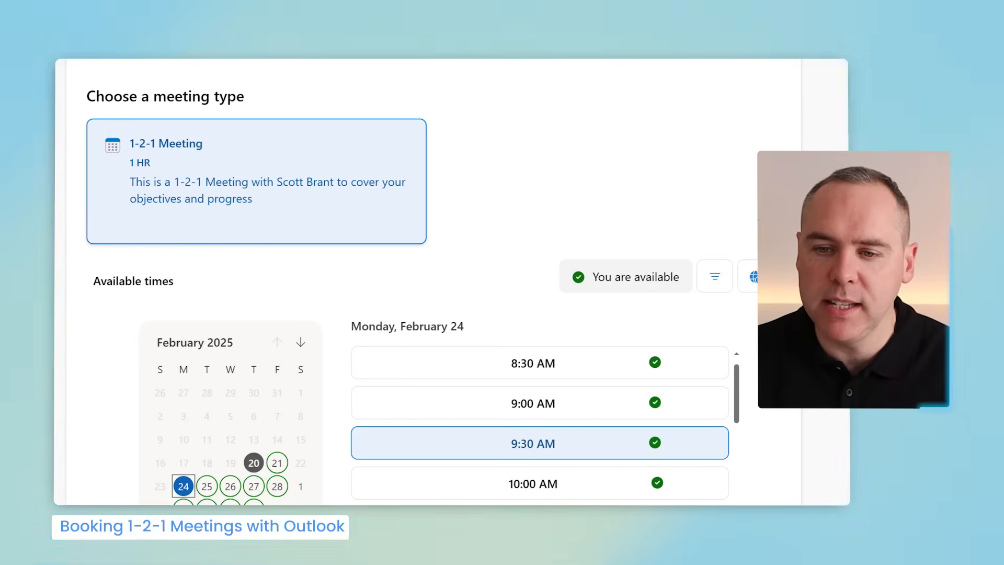
pyautogui.click(533, 444)
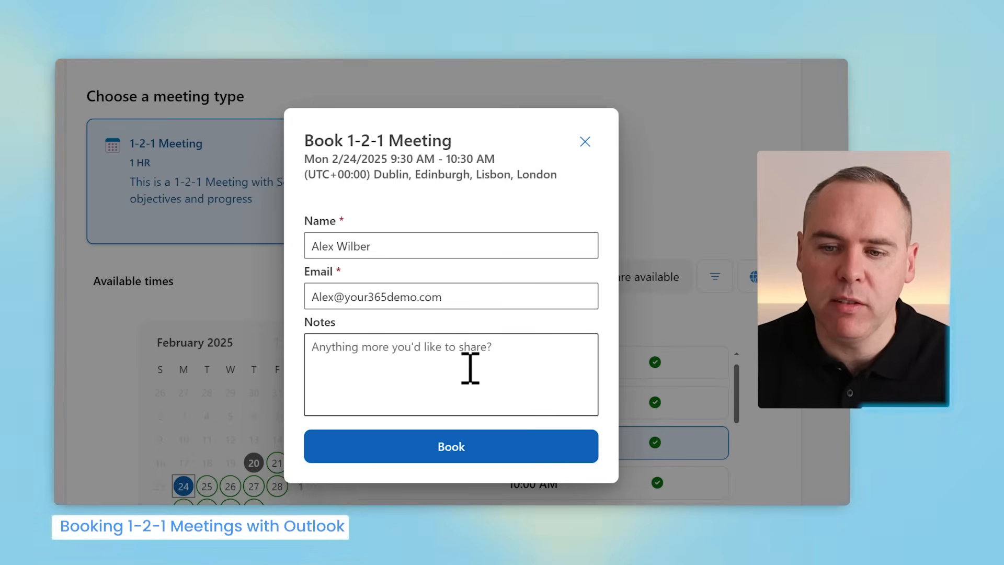
pyautogui.click(451, 445)
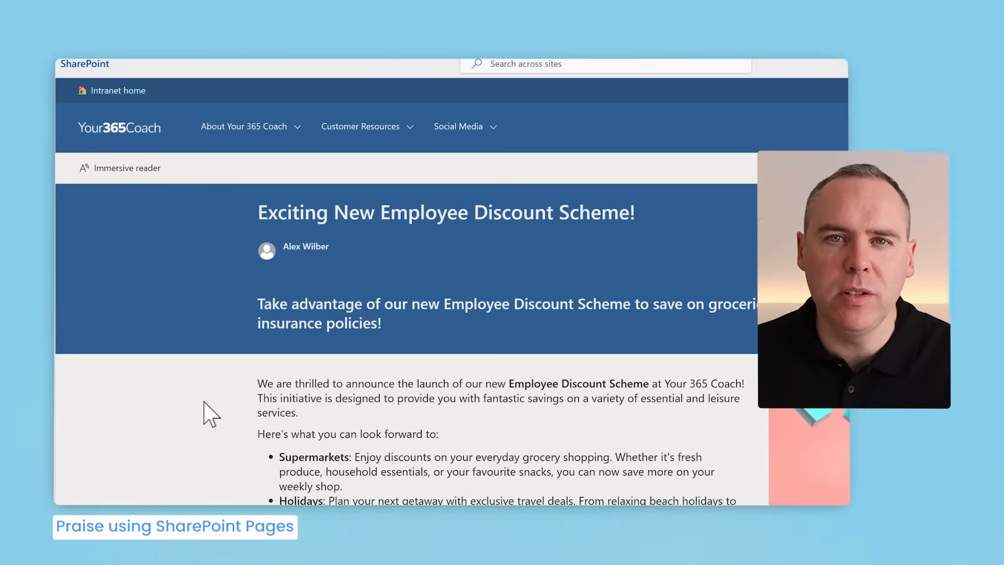
pyautogui.moveTo(211, 428)
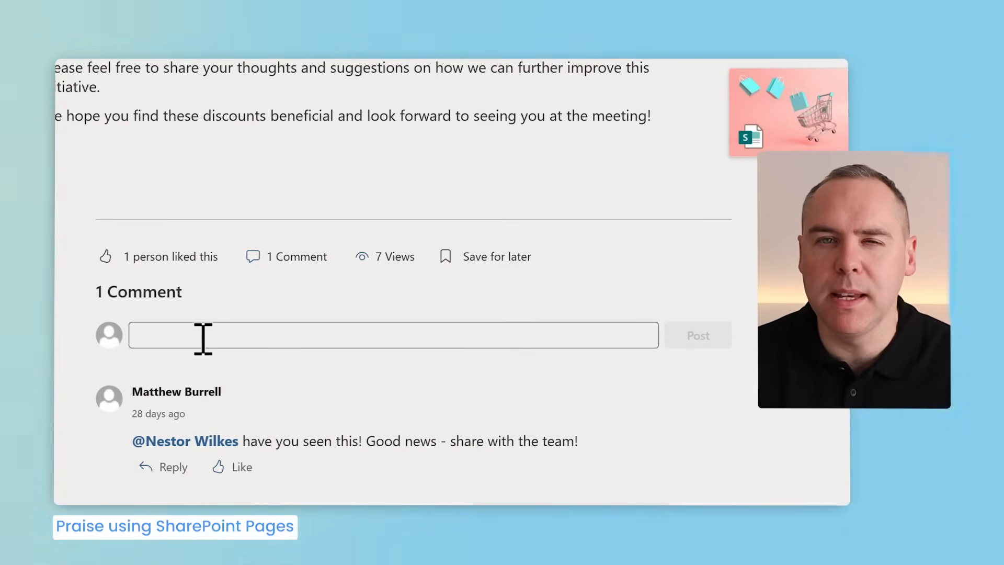
# Mention the first suggested colleague with @ and write the thank-you for the employee discount scheme
pyautogui.write('@')
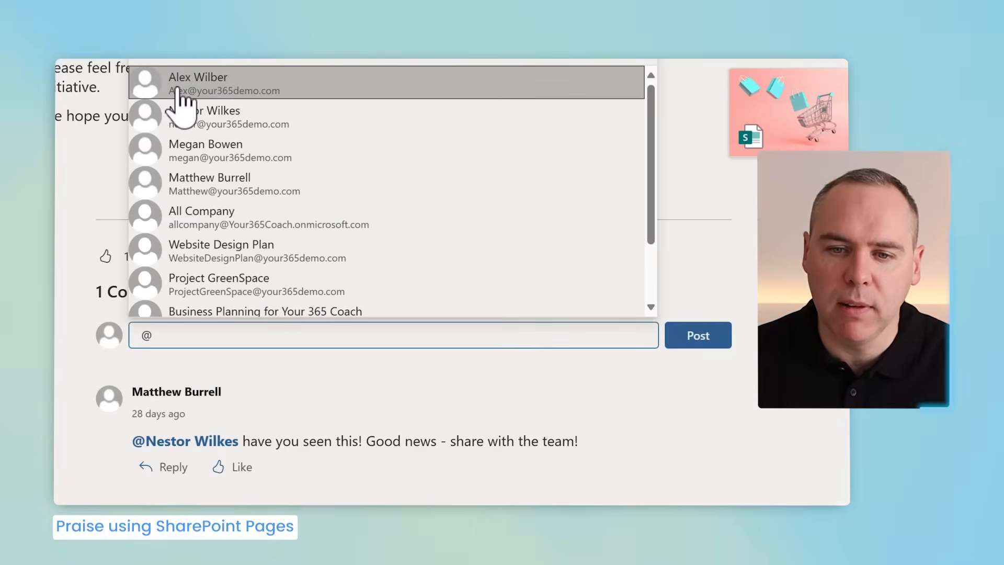
pyautogui.click(198, 84)
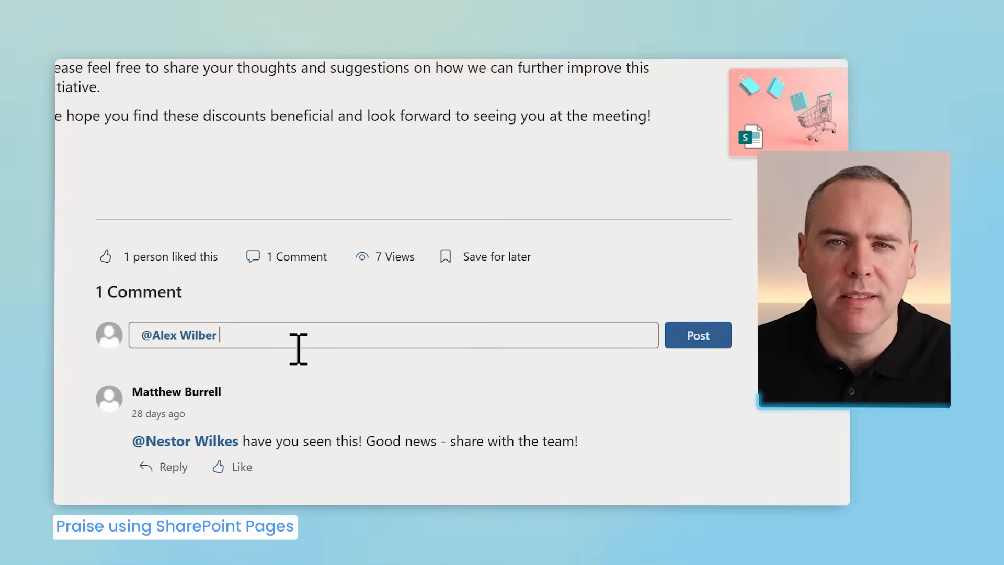
pyautogui.click(698, 334)
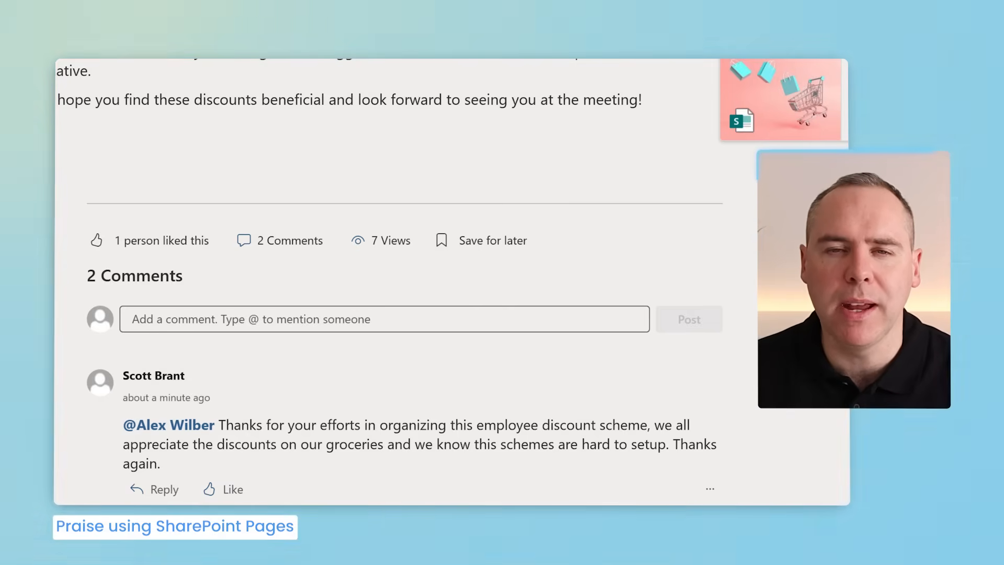
pyautogui.scroll(3)
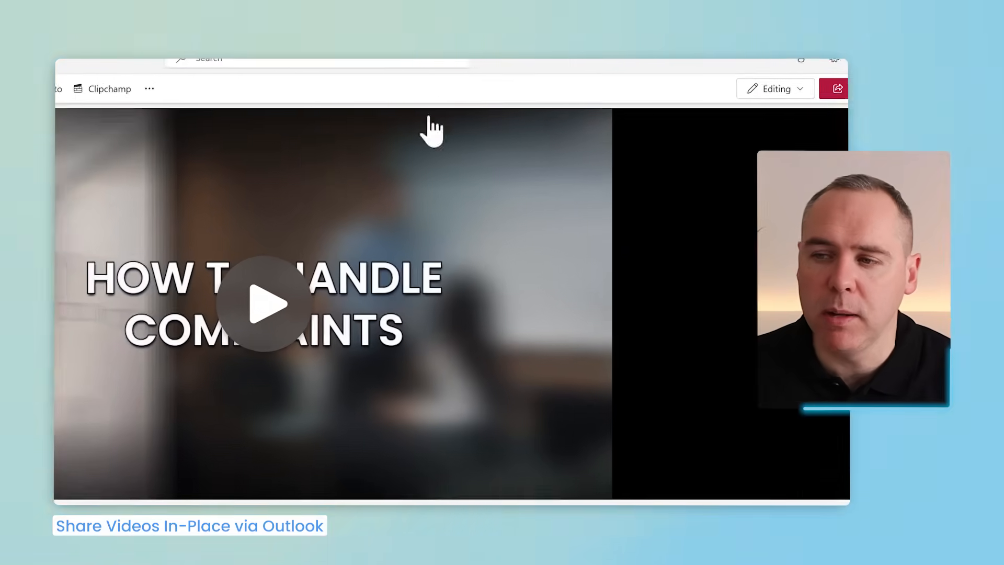
# Restrict the Handling Complaints.mp4 link to People in Your 365 Coach and copy it
pyautogui.click(834, 88)
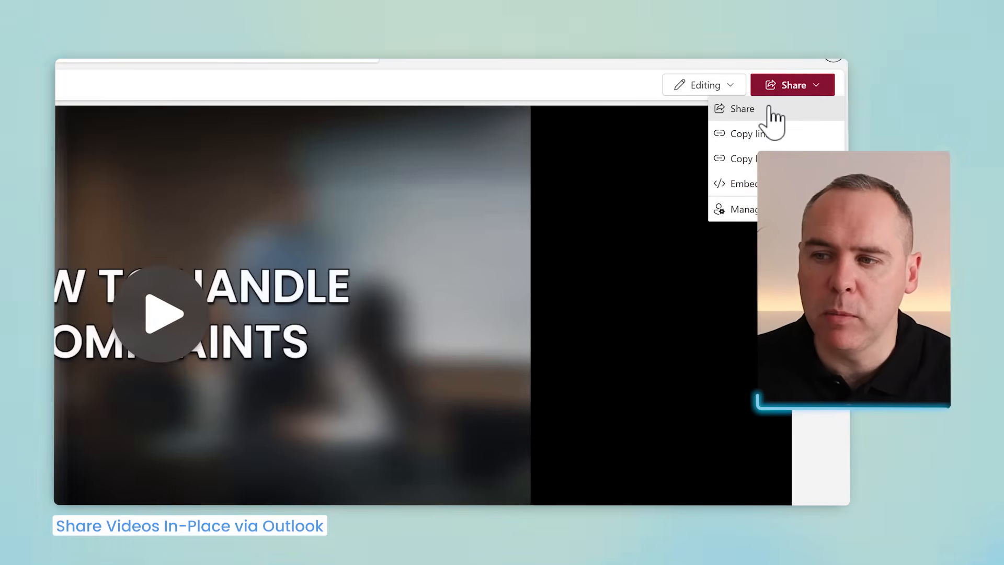
pyautogui.click(742, 108)
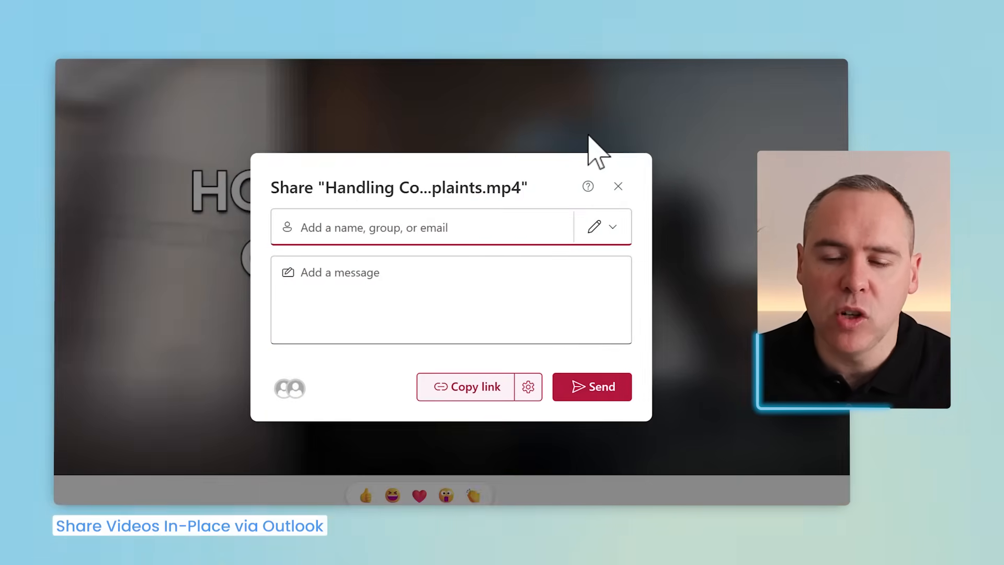
pyautogui.click(527, 386)
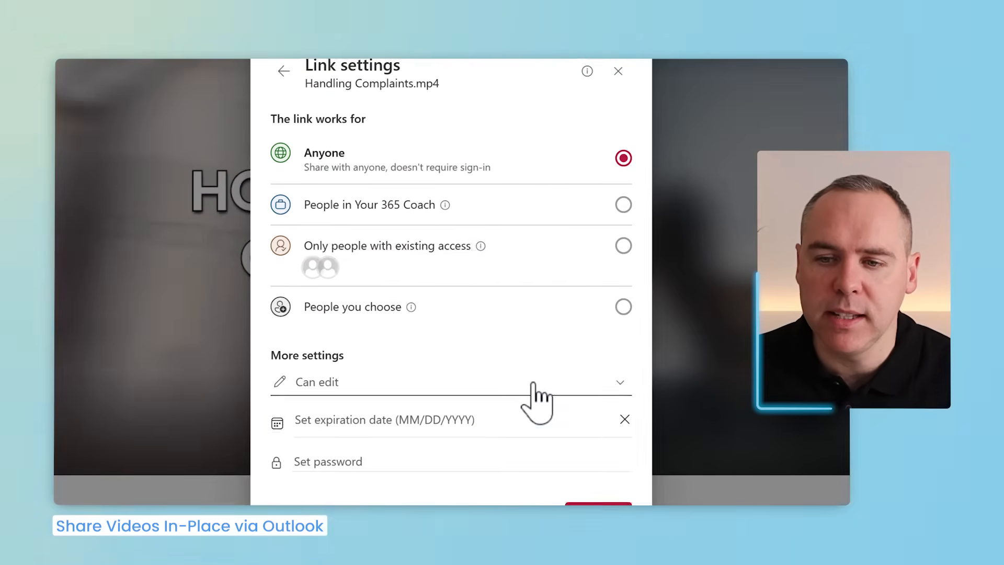
pyautogui.click(622, 204)
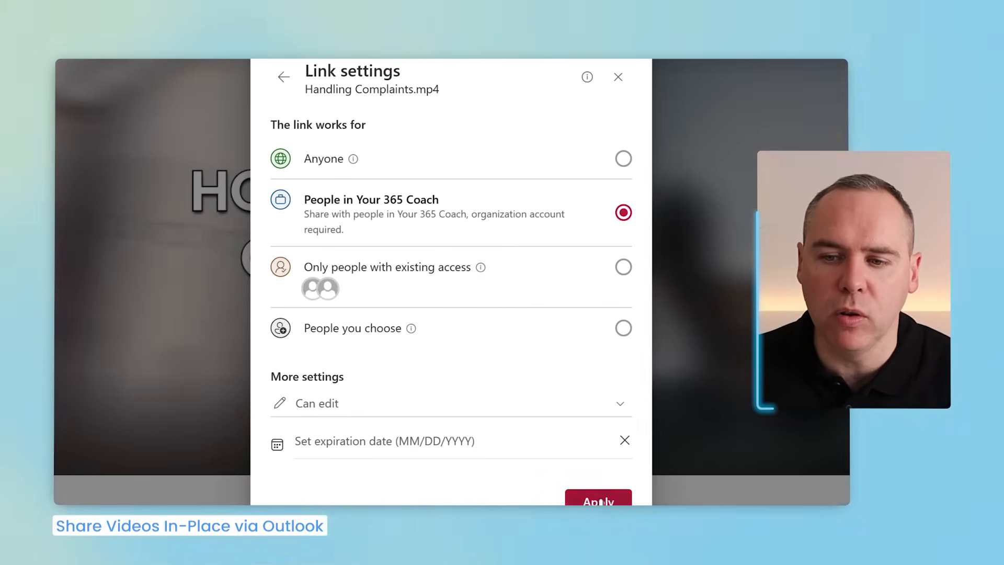
pyautogui.click(283, 76)
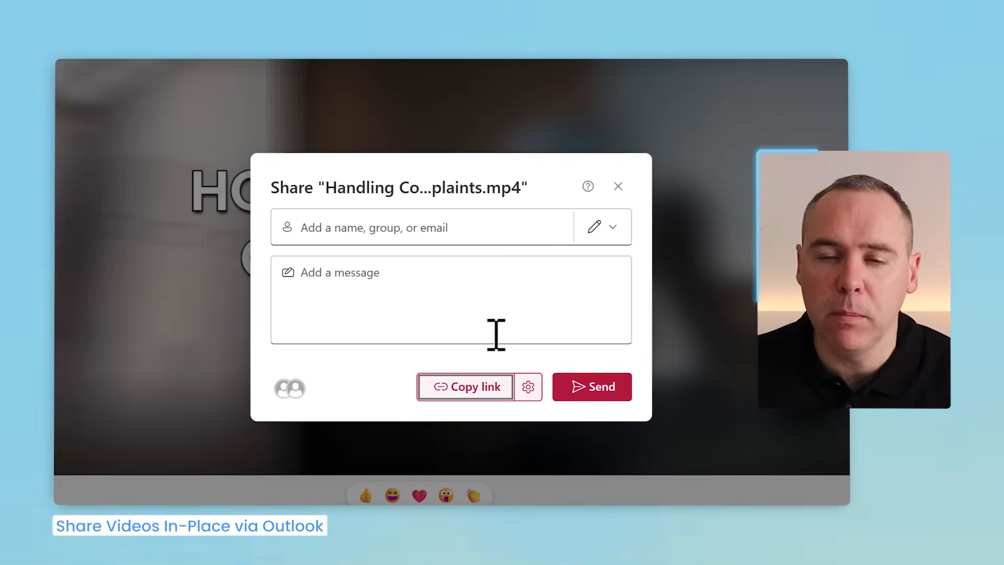
pyautogui.click(466, 386)
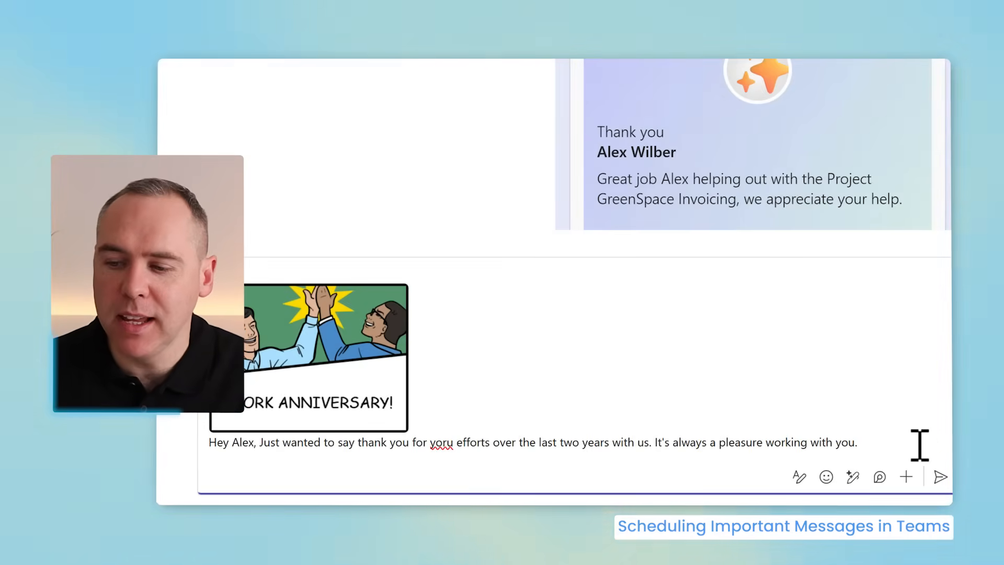
# Schedule the Alex anniversary message for 21 February at 09:00, then start scheduling the channel post
pyautogui.click(906, 477)
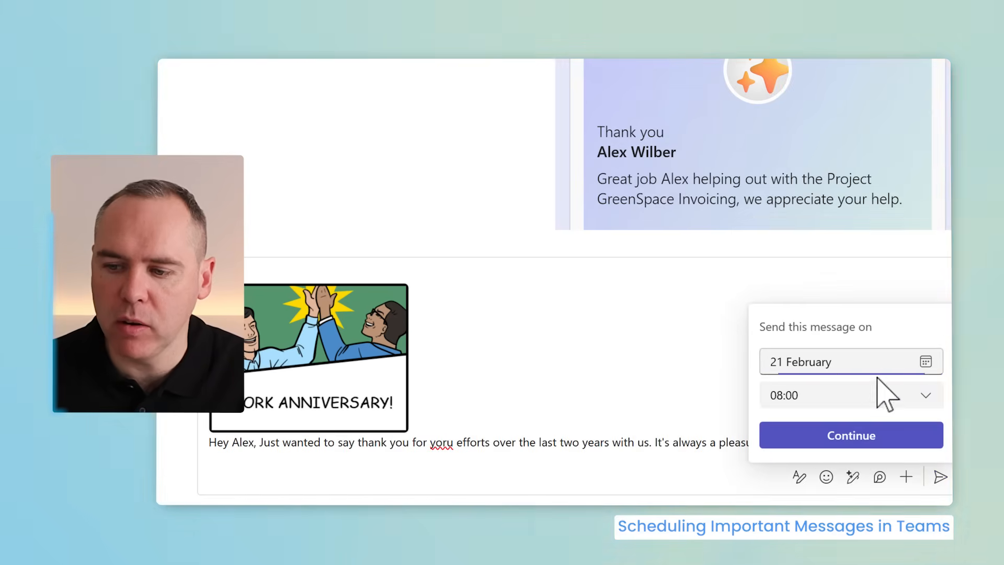
pyautogui.click(851, 395)
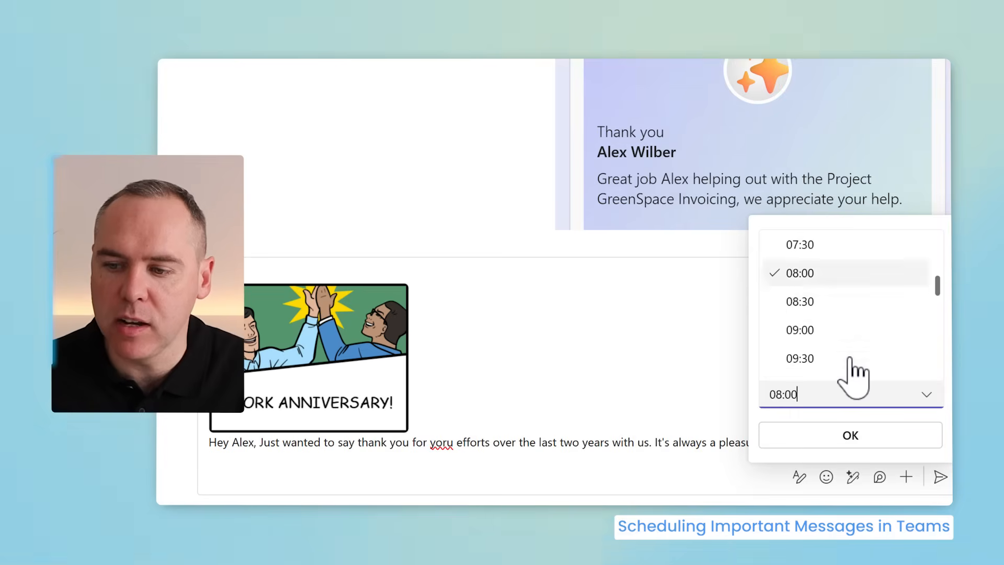
pyautogui.click(800, 330)
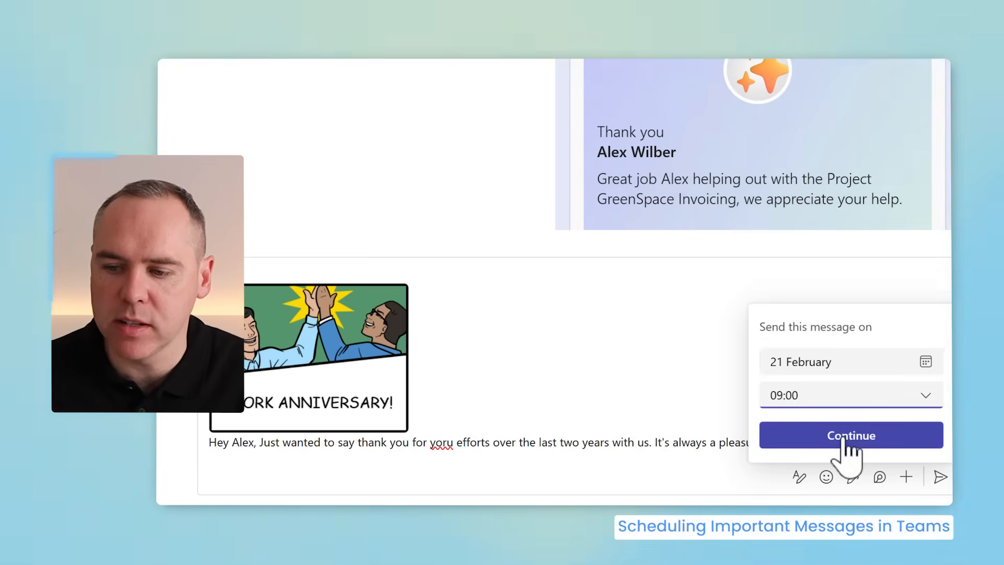
pyautogui.click(851, 435)
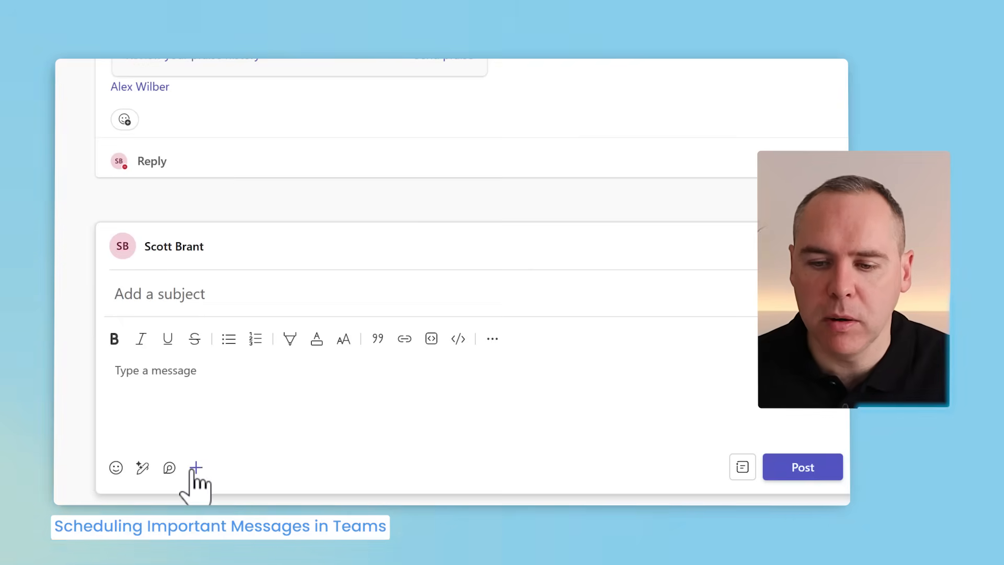
pyautogui.click(196, 467)
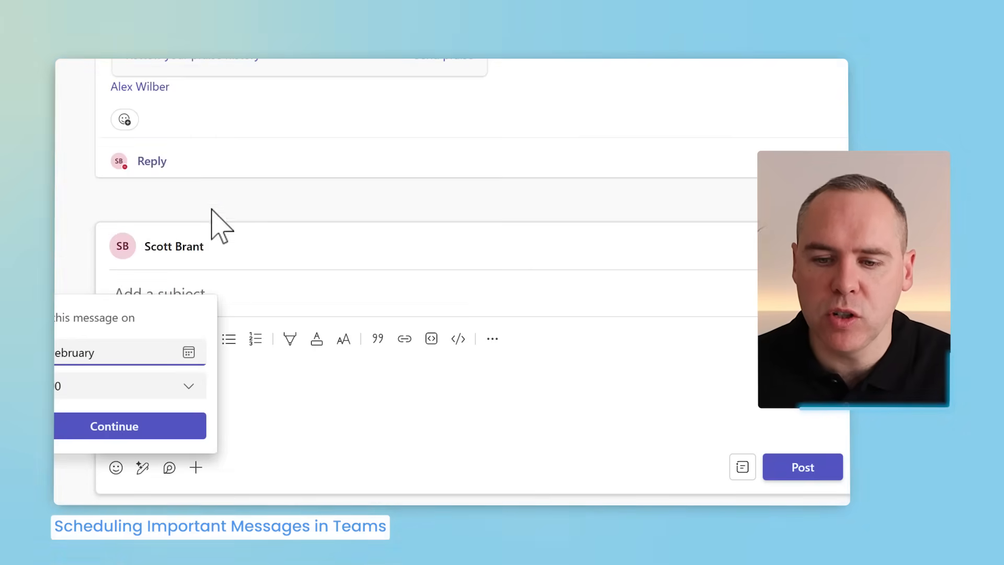